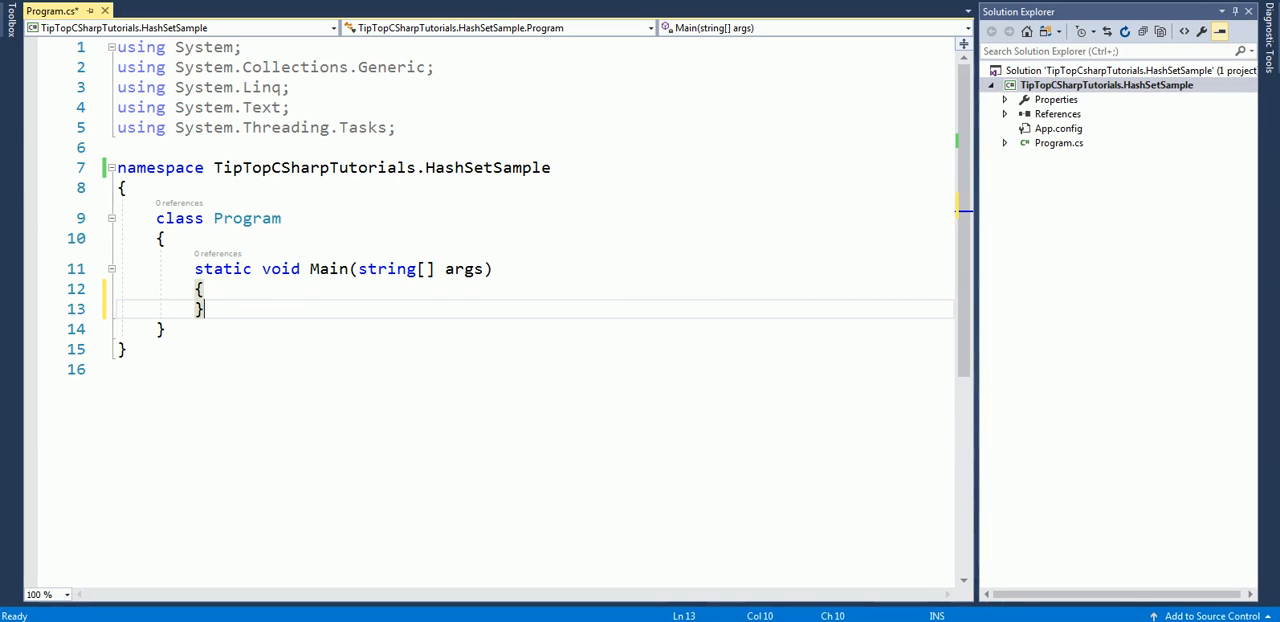
Declare HashSet<string> myHashSet = new HashSet<string>() on a new line in Main
click(430, 67)
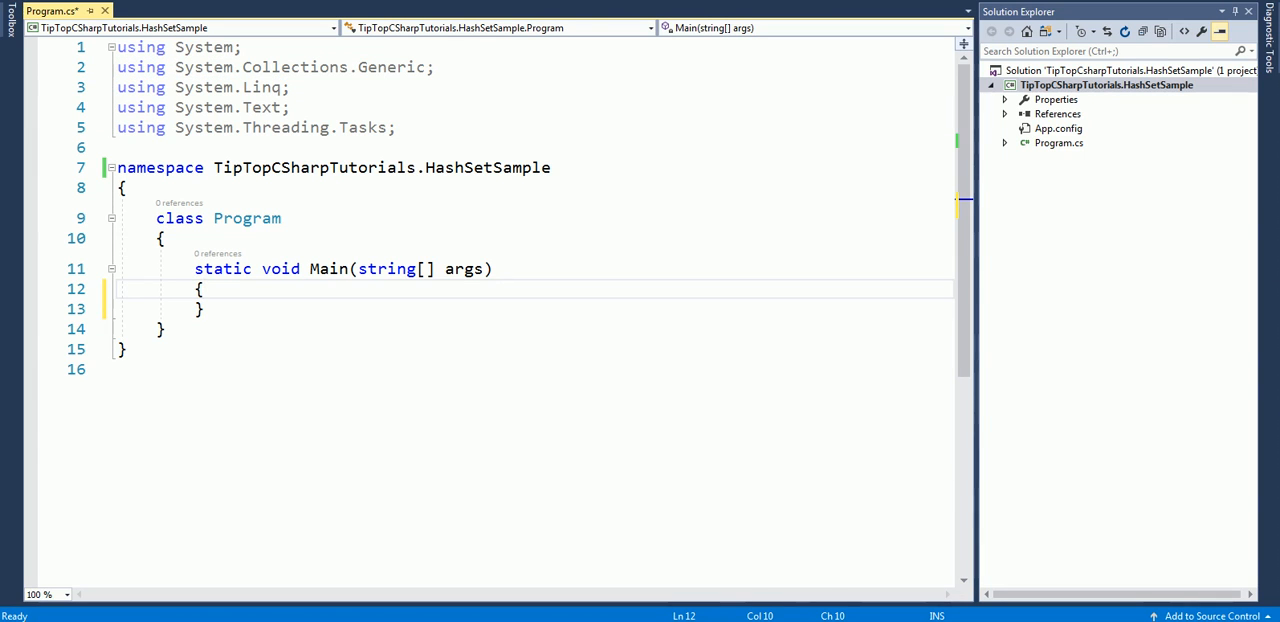
key(Return)
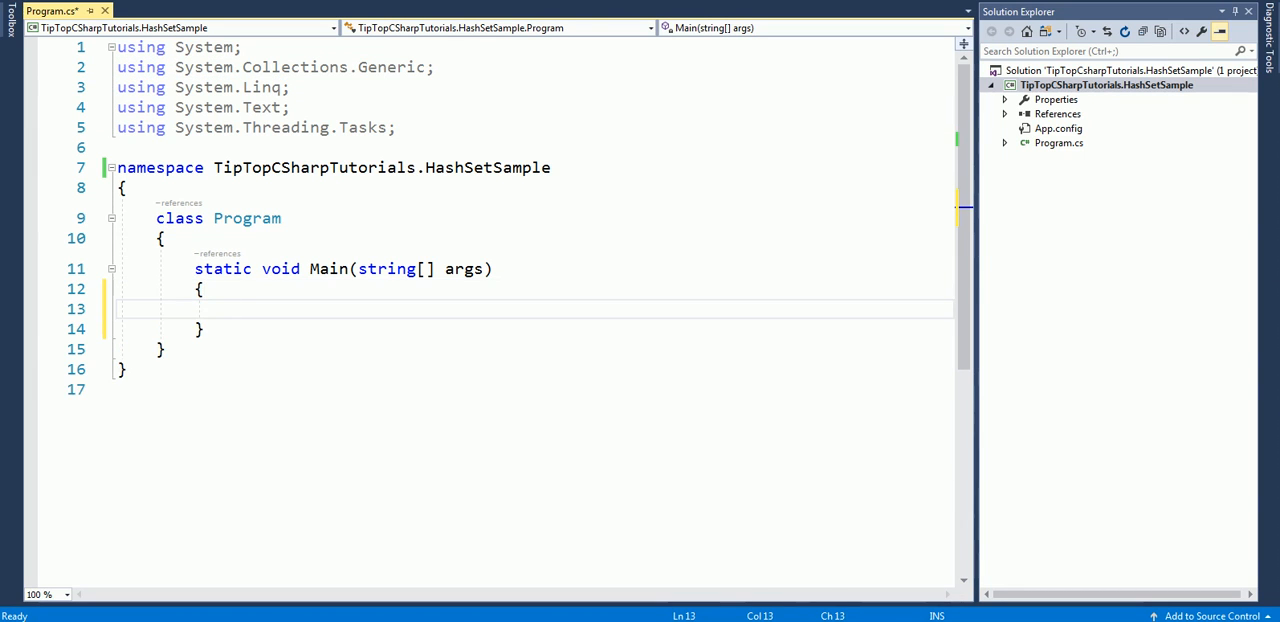
text(HashSet<>)
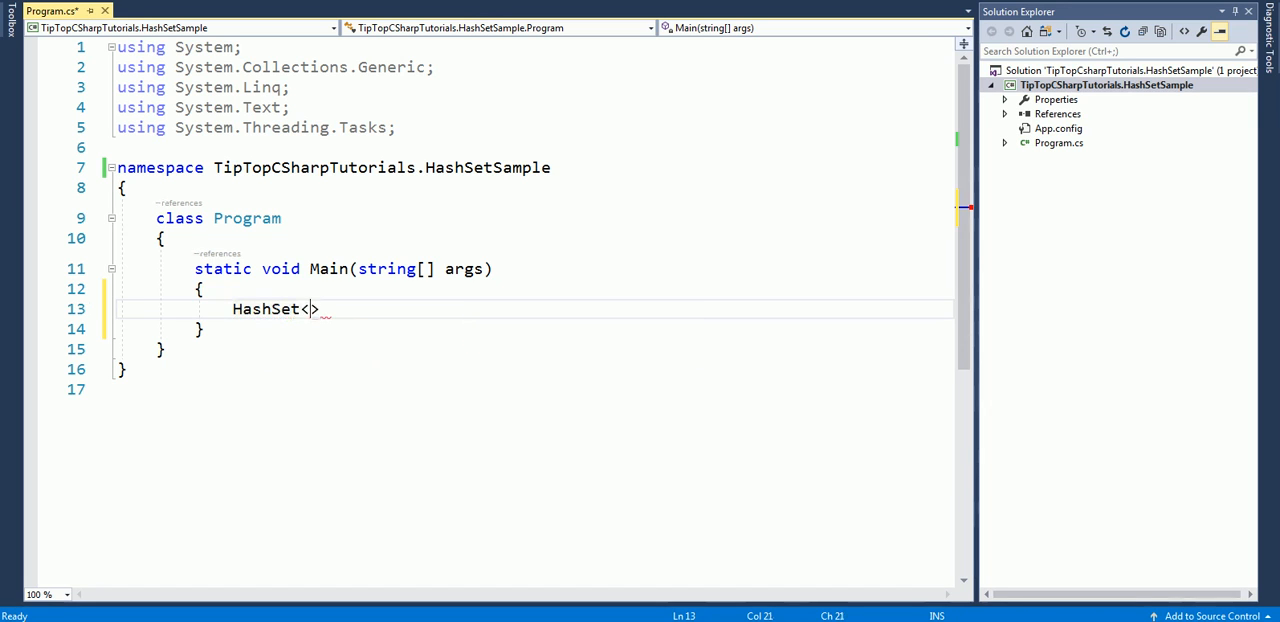
text(string)
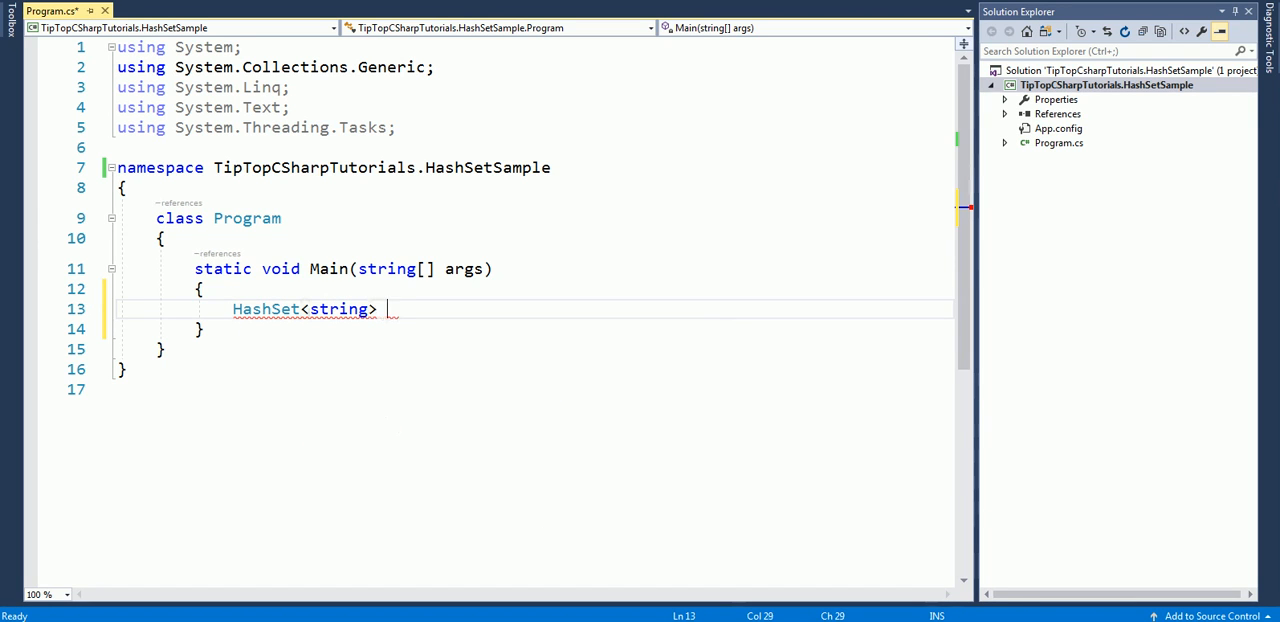
text(my)
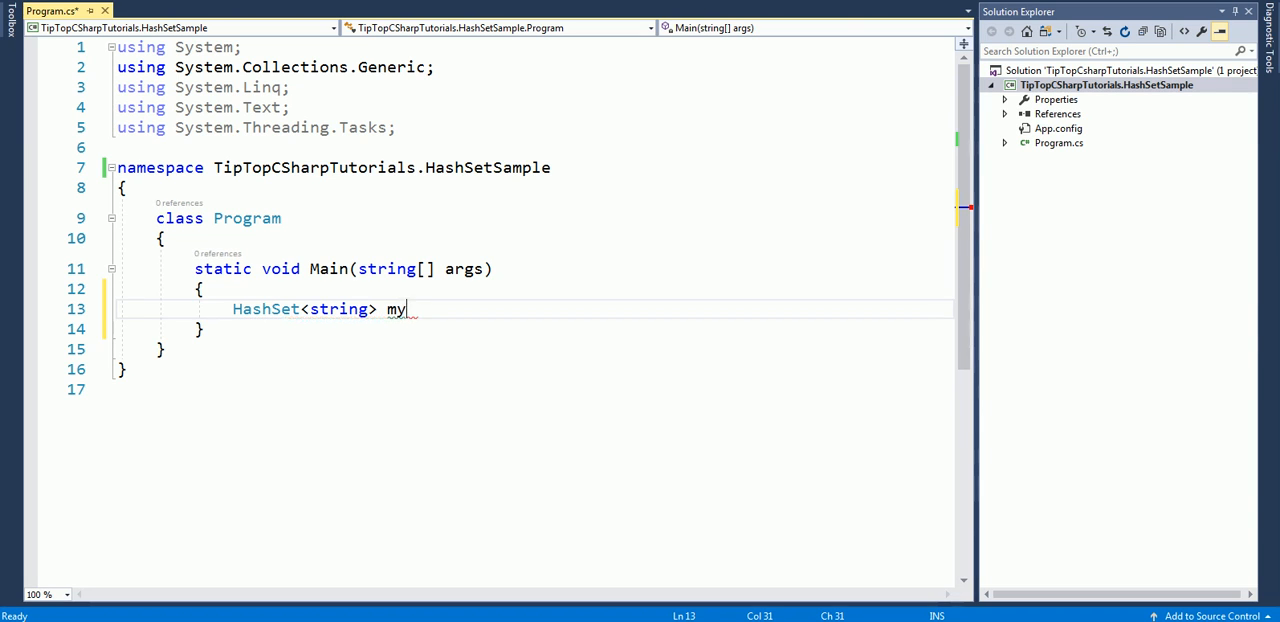
text(HashSet =)
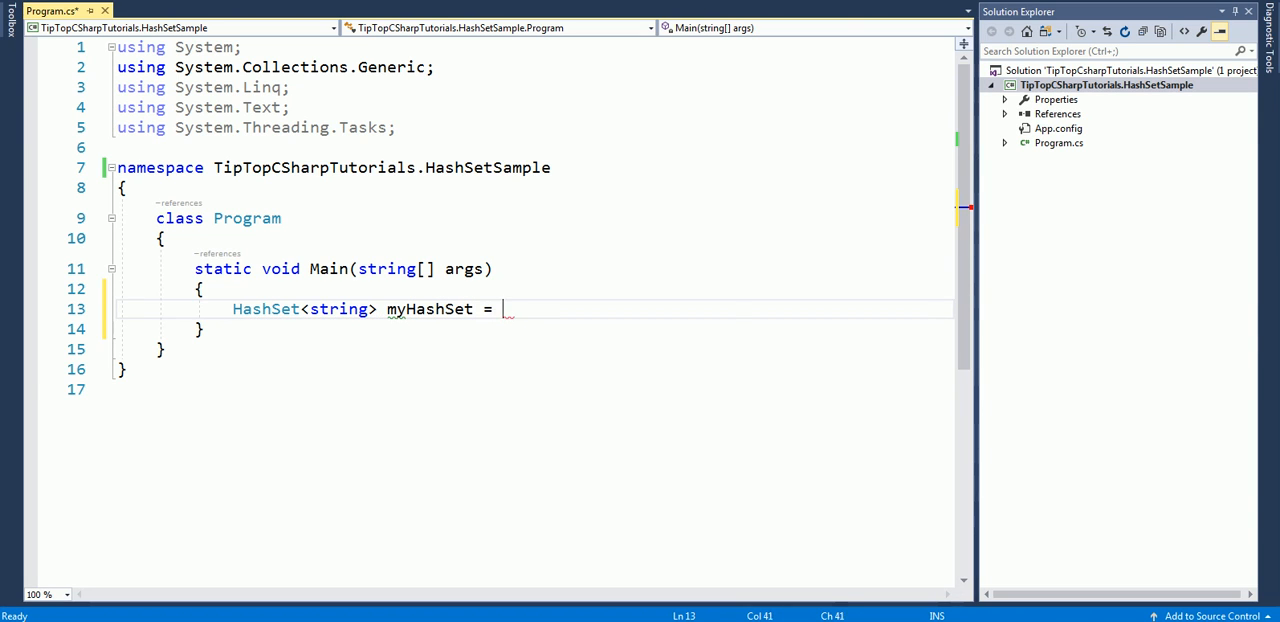
text(new HashSet<string>();)
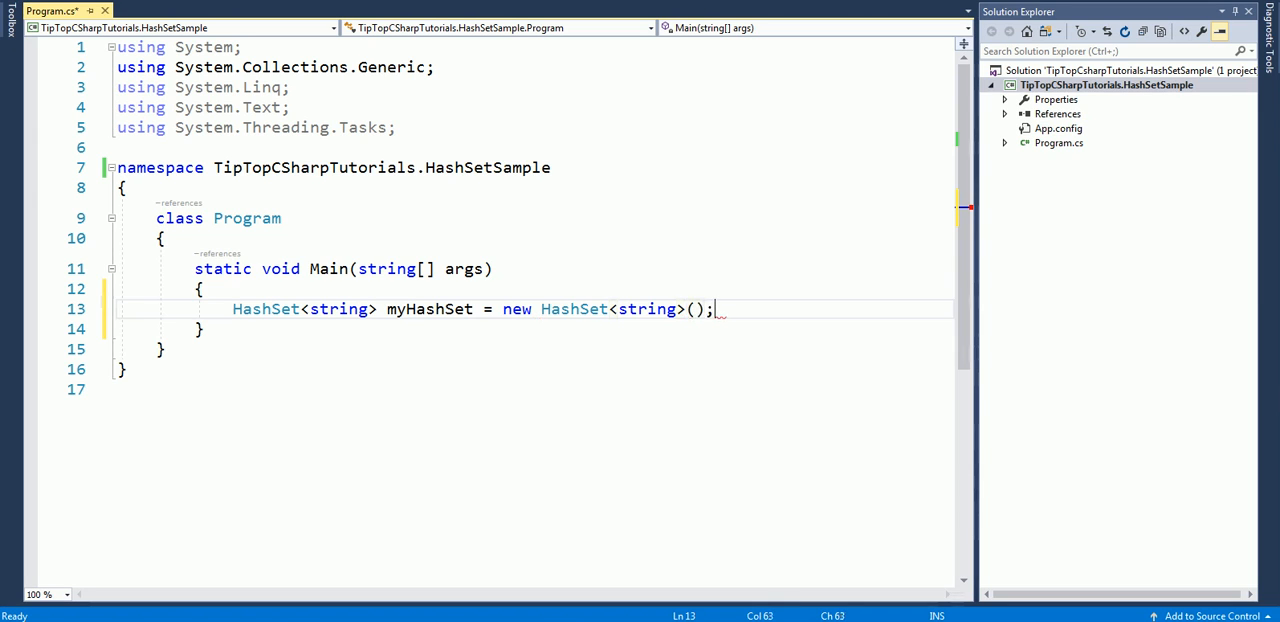
key(Return)
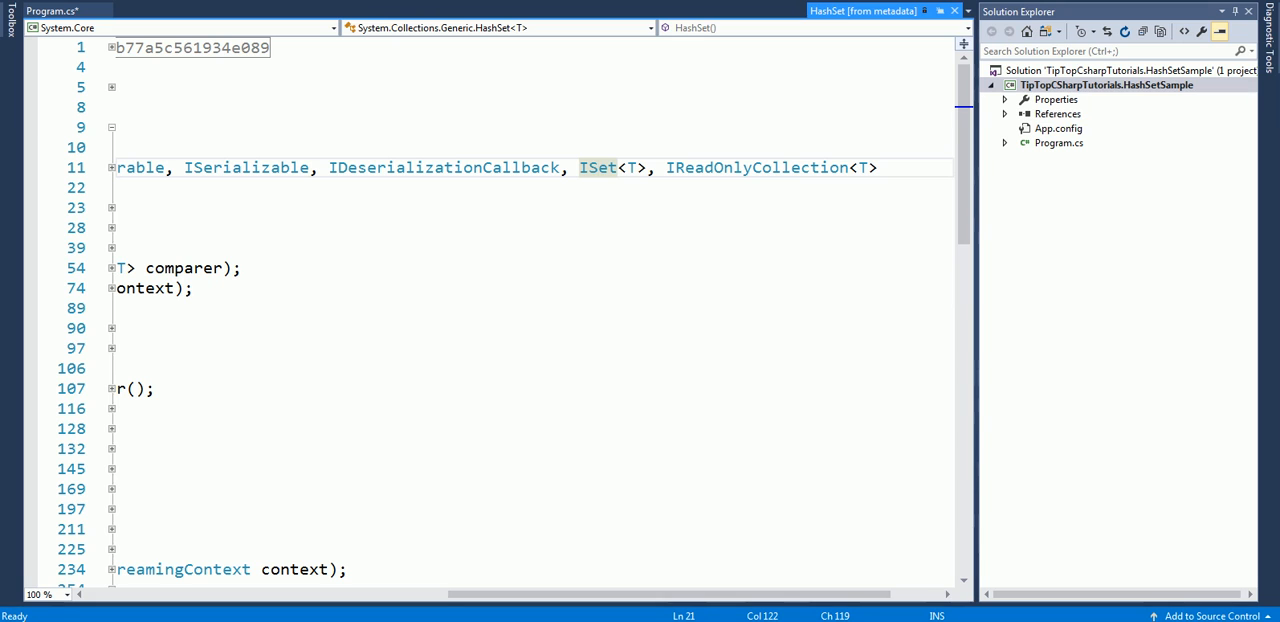
Navigate from the HashSet metadata to the ISet<T> interface definition
click(598, 167)
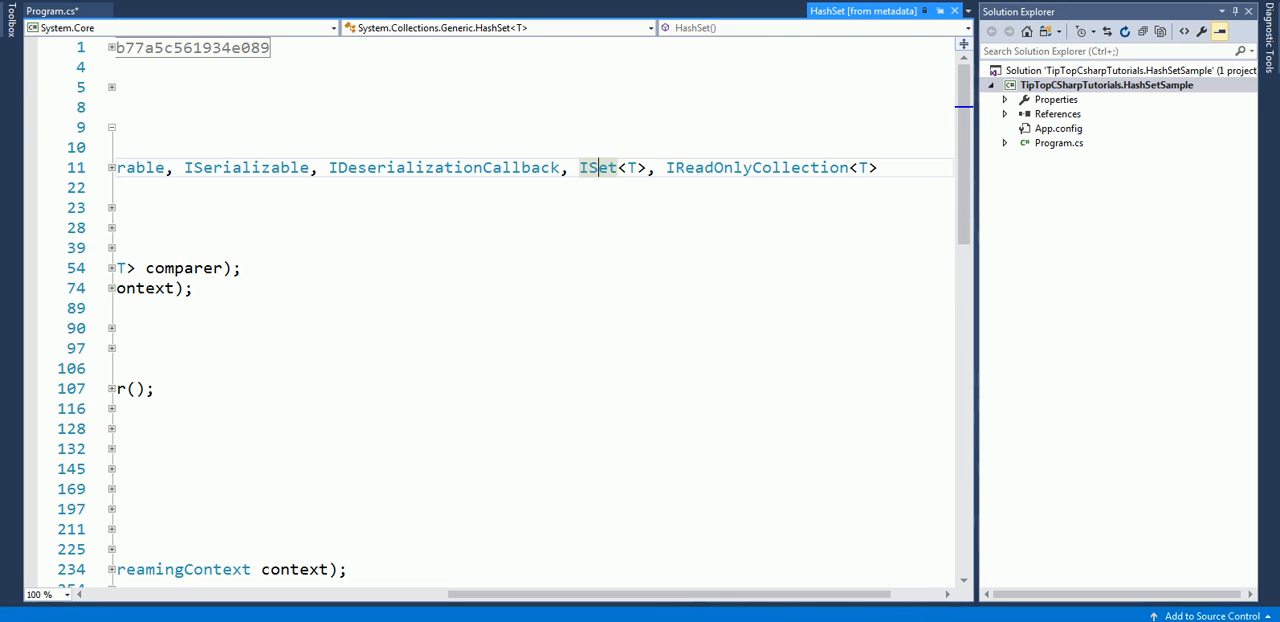
click(593, 167)
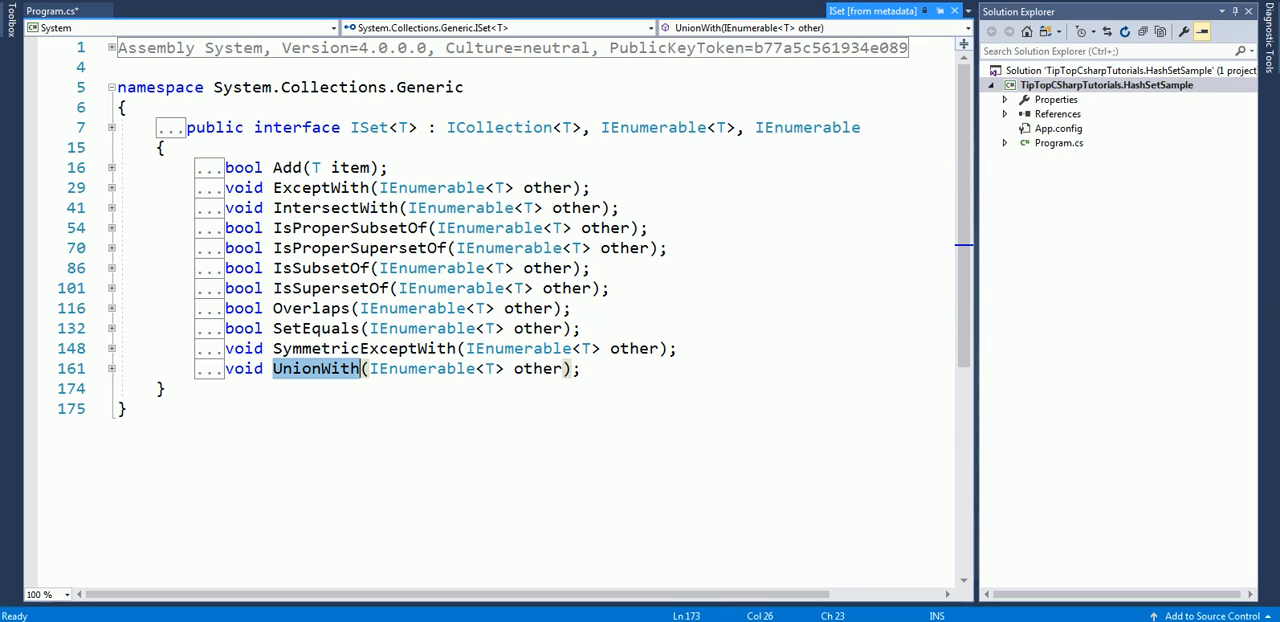
mouse_move(460, 268)
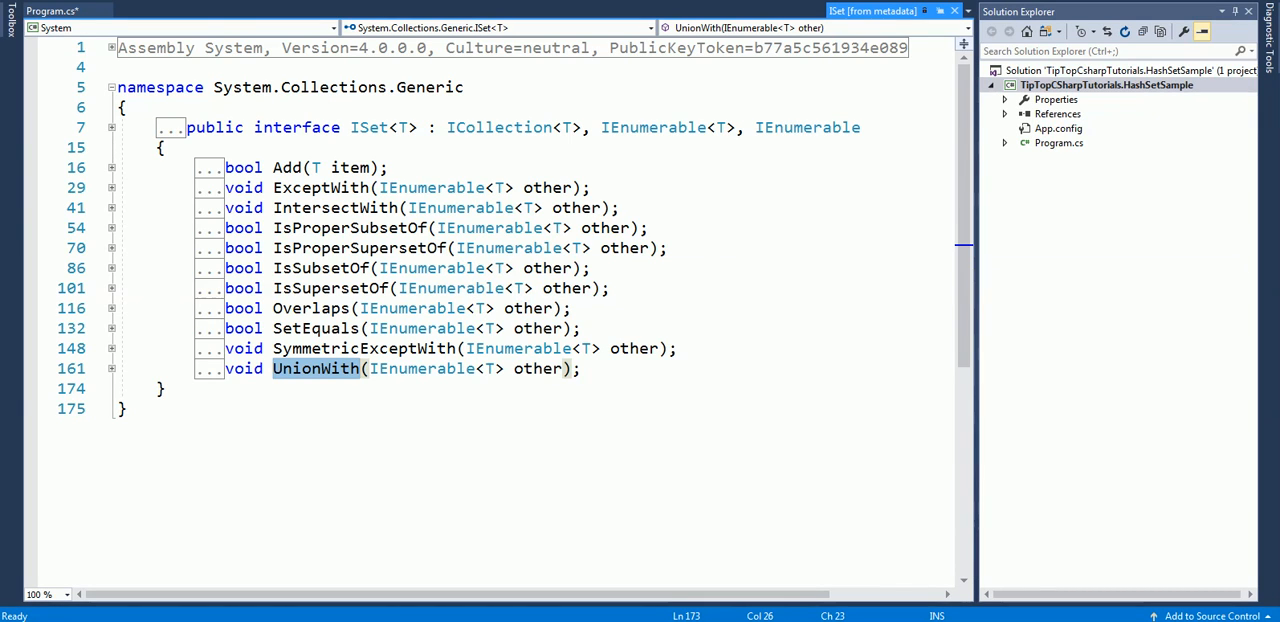
Add myHashSet.Add("First") and Console.ReadLine() to Main, then start debugging
click(50, 10)
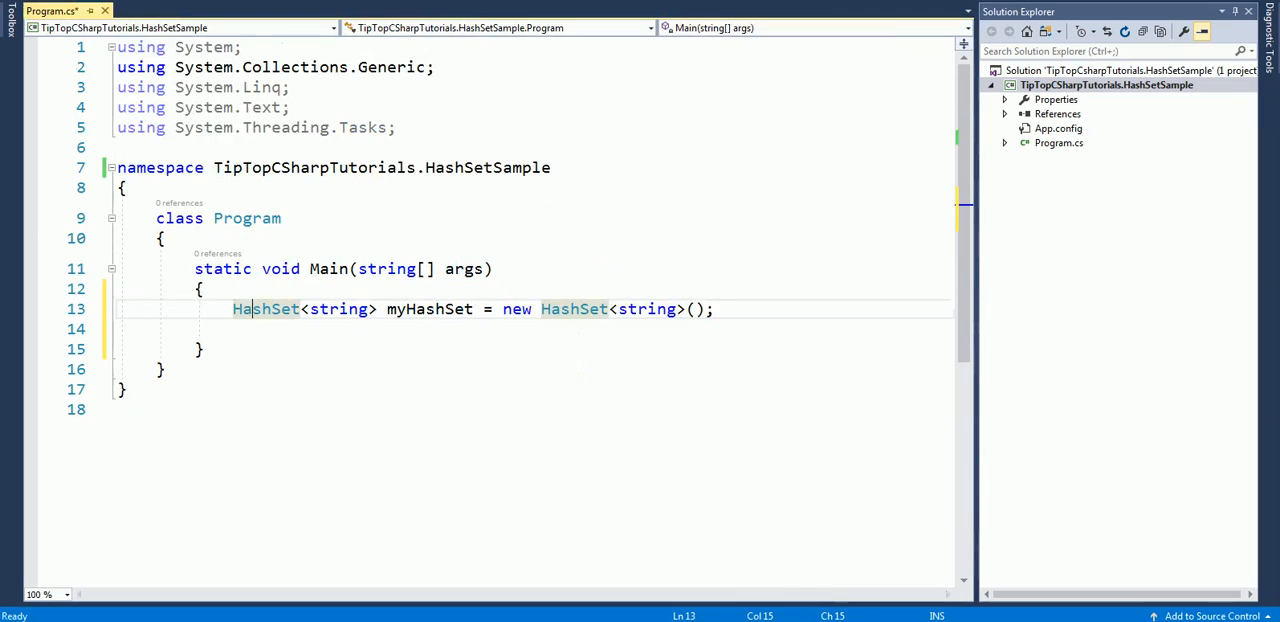
mouse_move(265, 308)
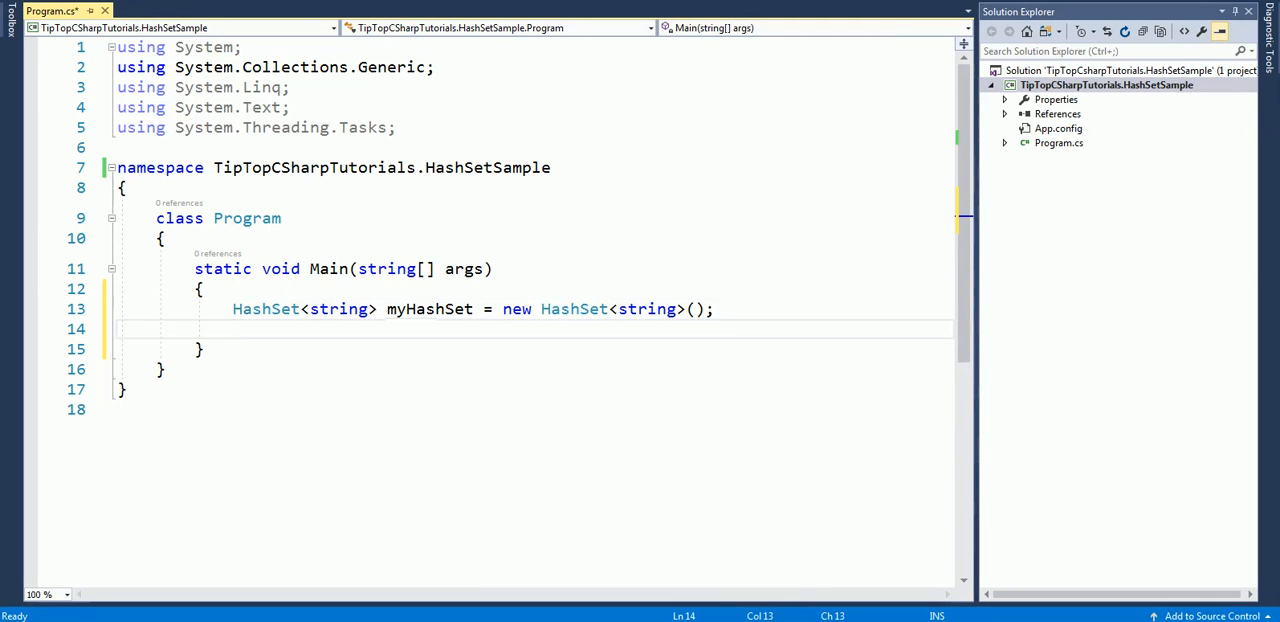
text(myHashSet)
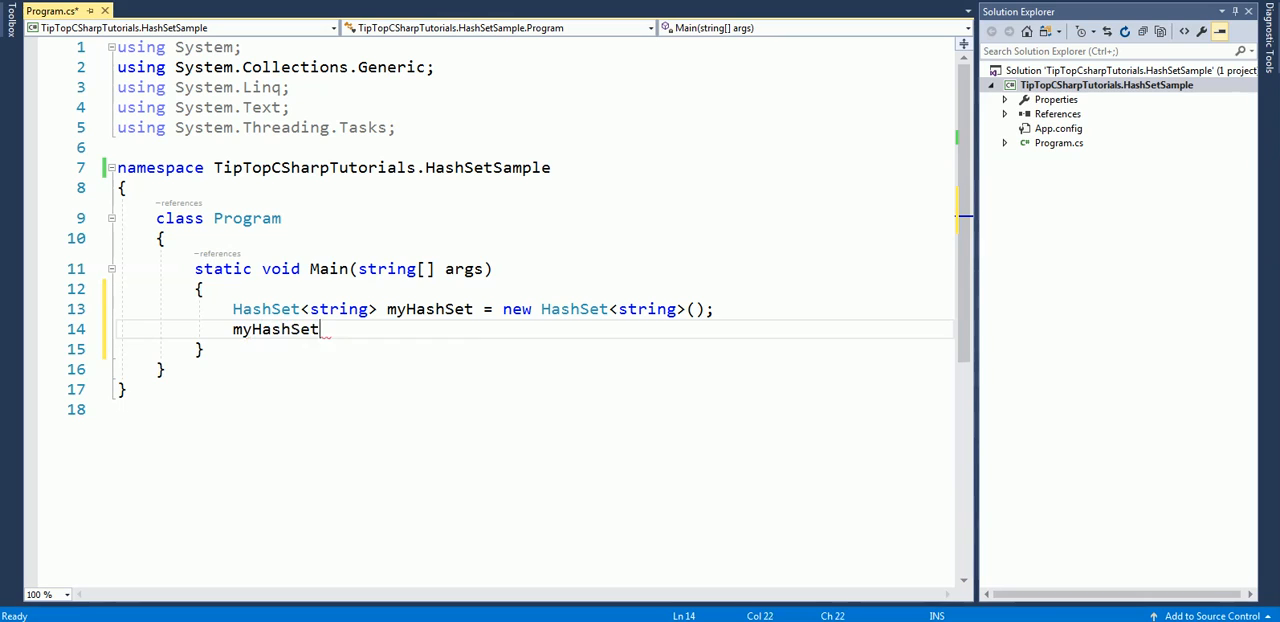
text(.Add)
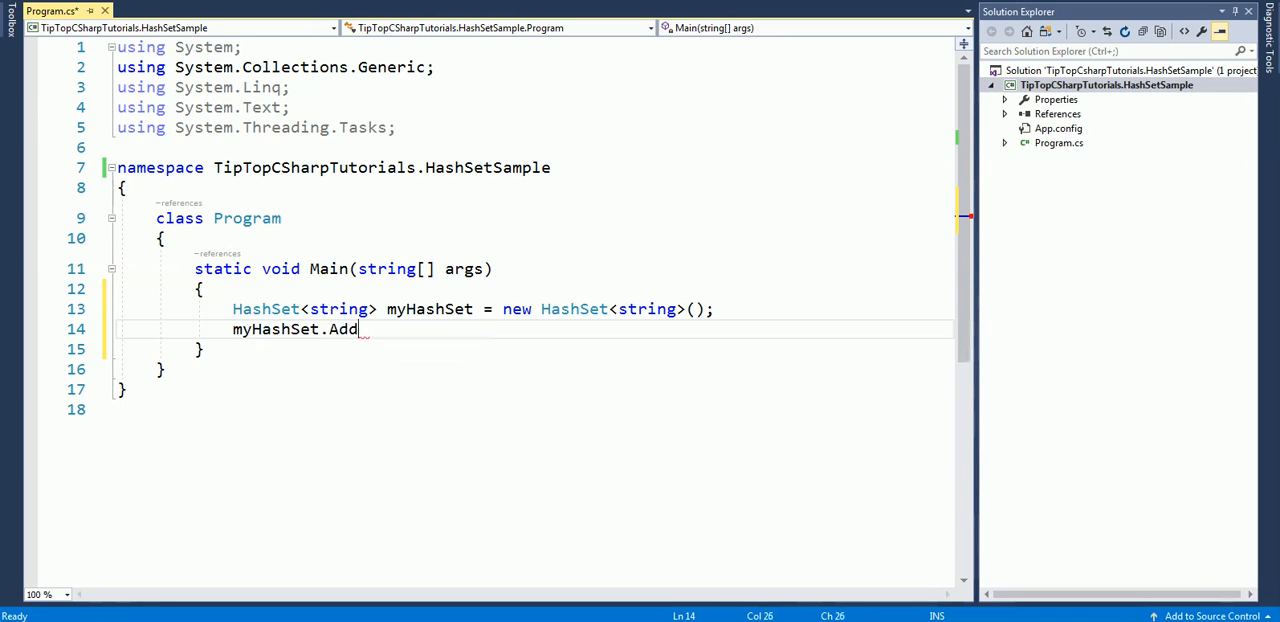
text((""))
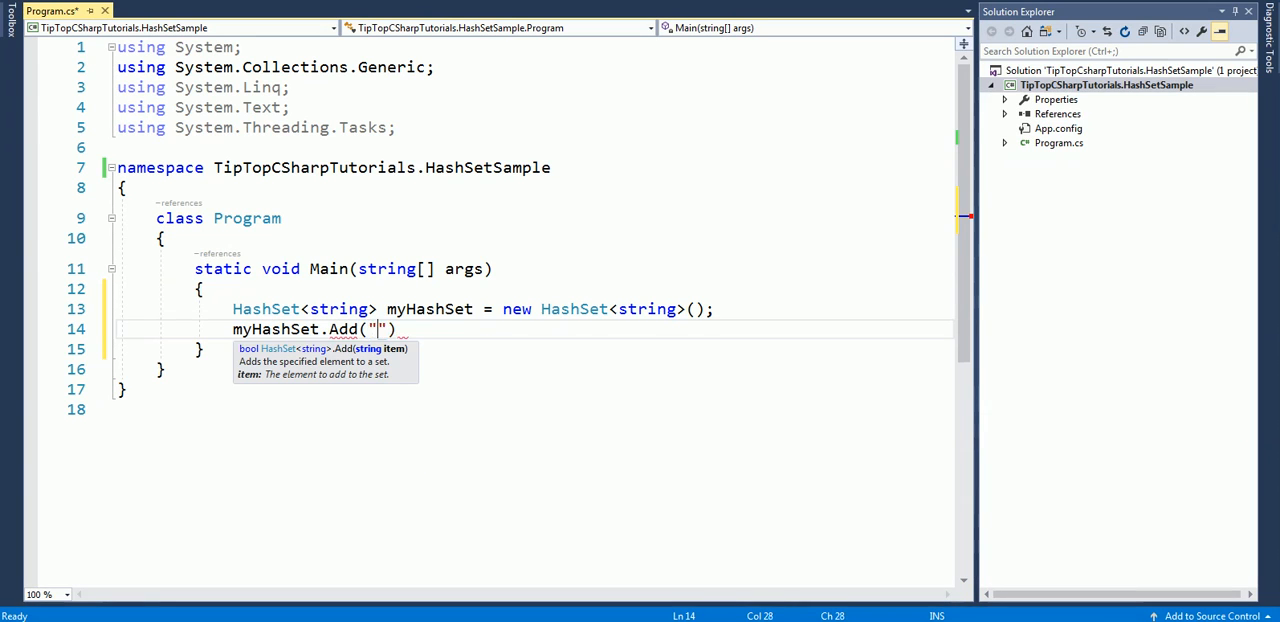
text(First)
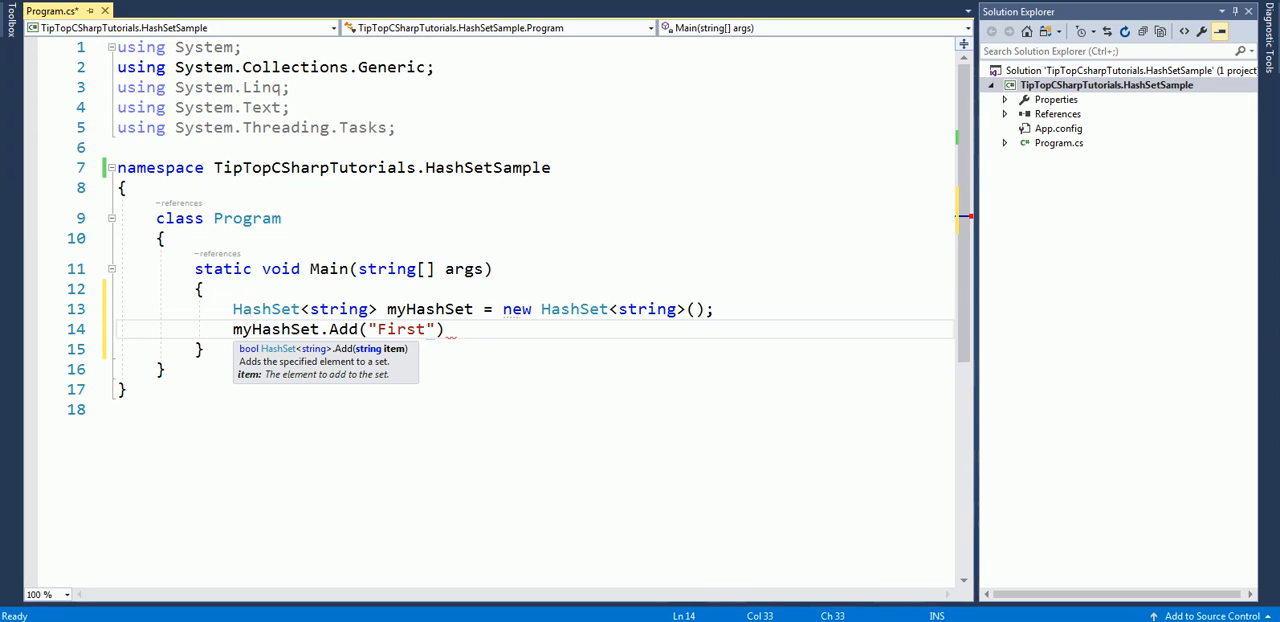
text(;)
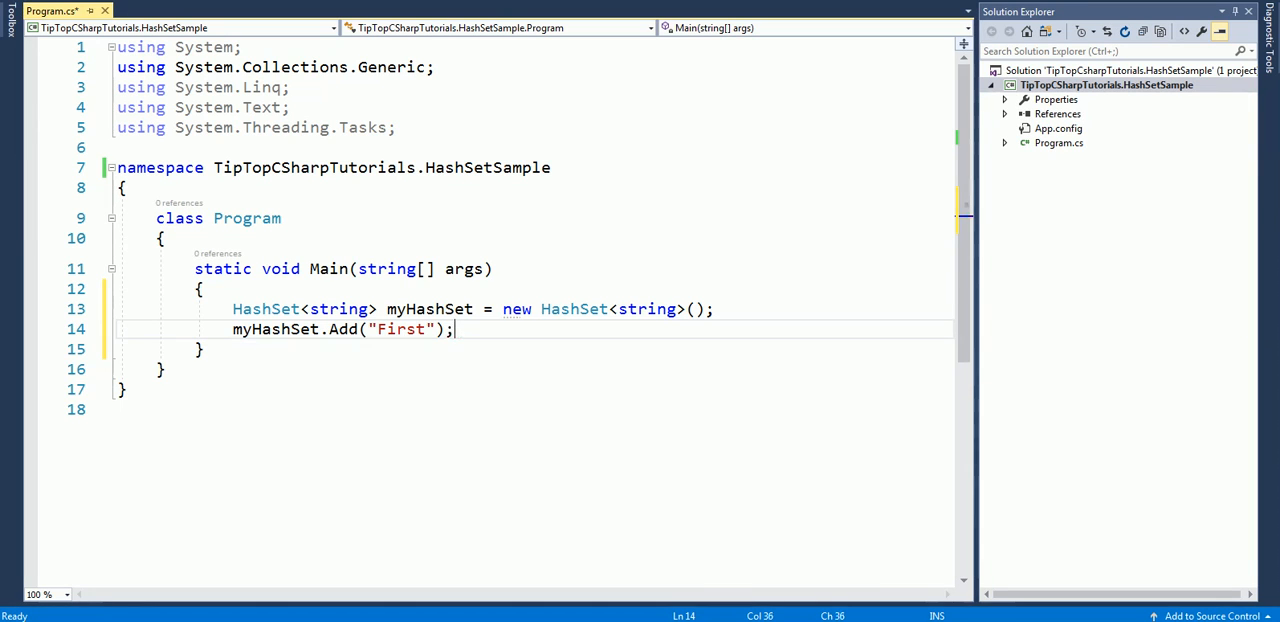
text(Console.w)
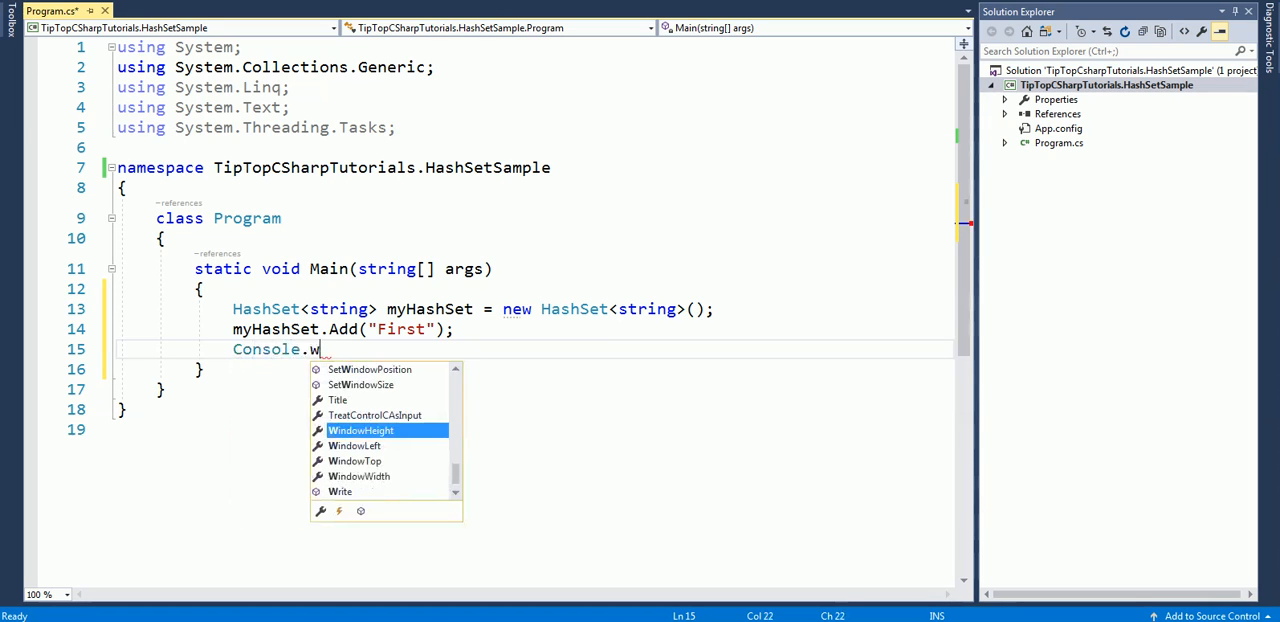
text(rea)
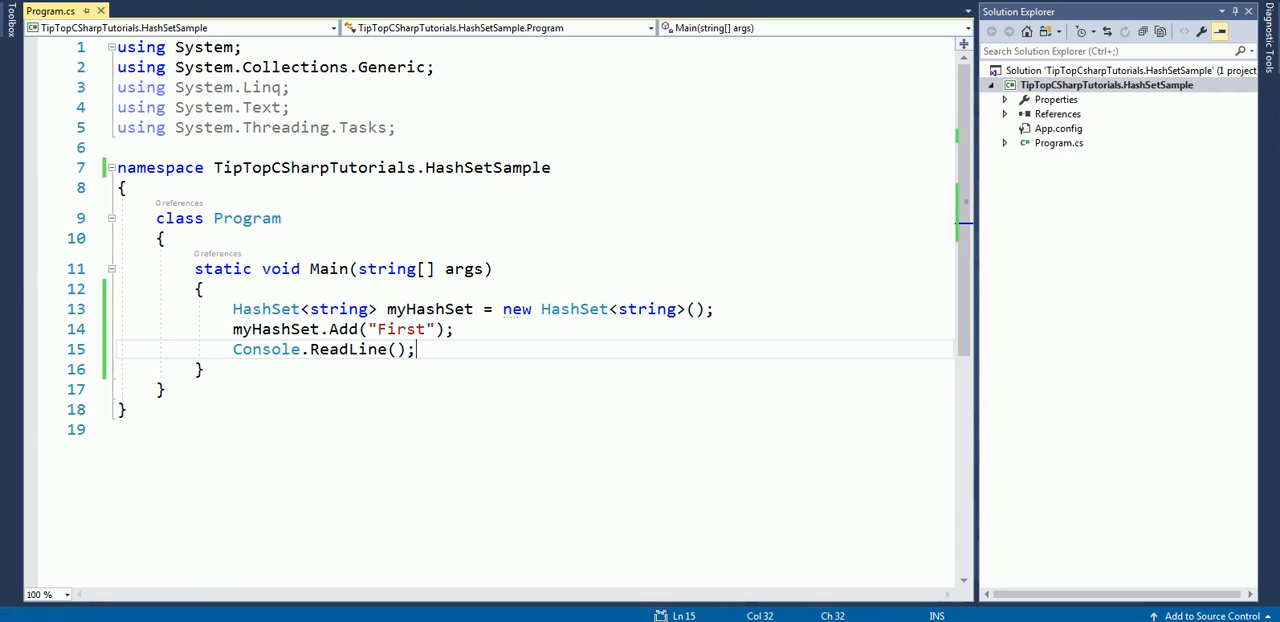
key(F5)
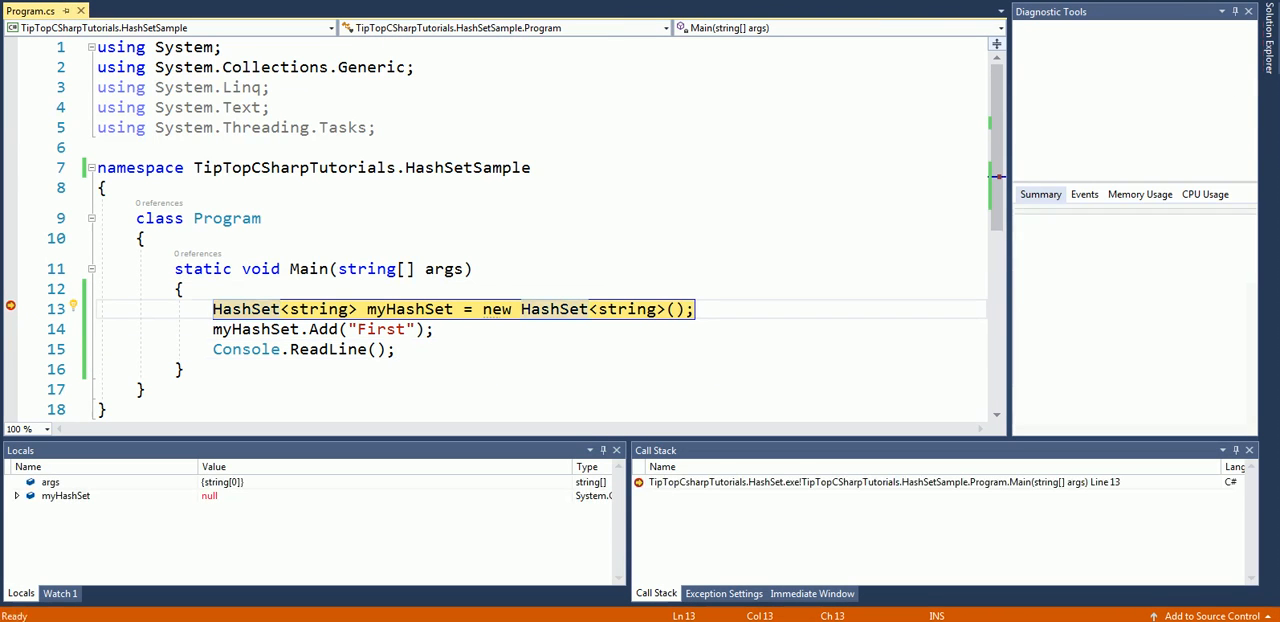
Insert a duplicate myHashSet.Add("First") call before Console.ReadLine
key(F10)
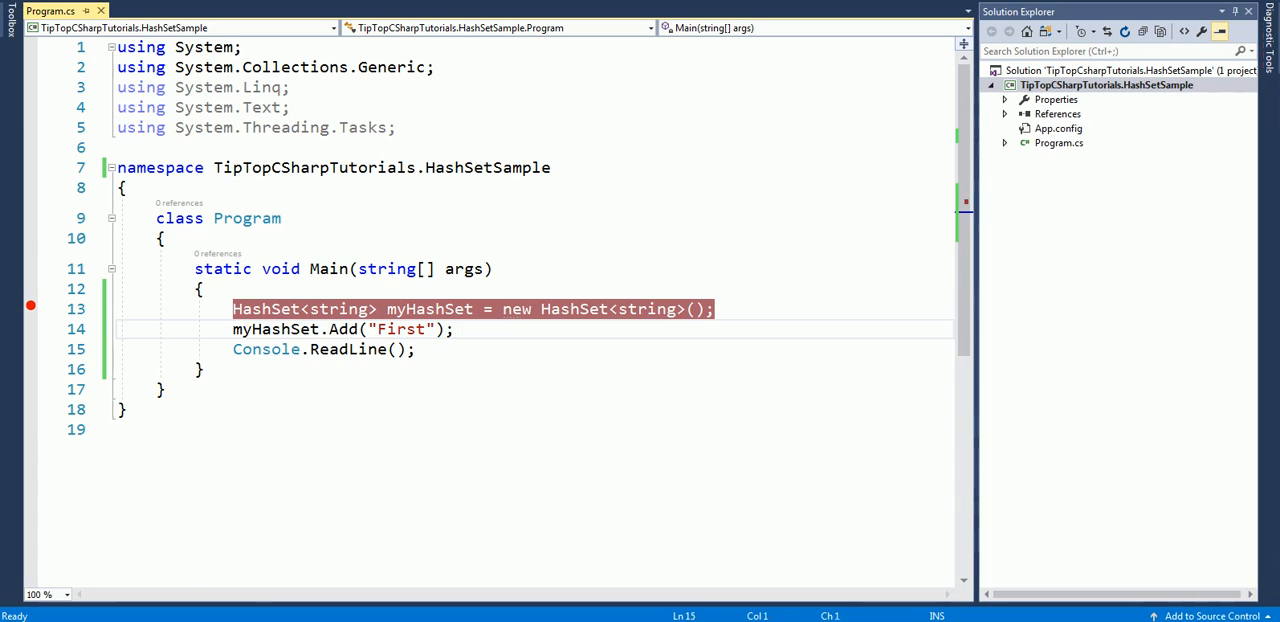
text(my)
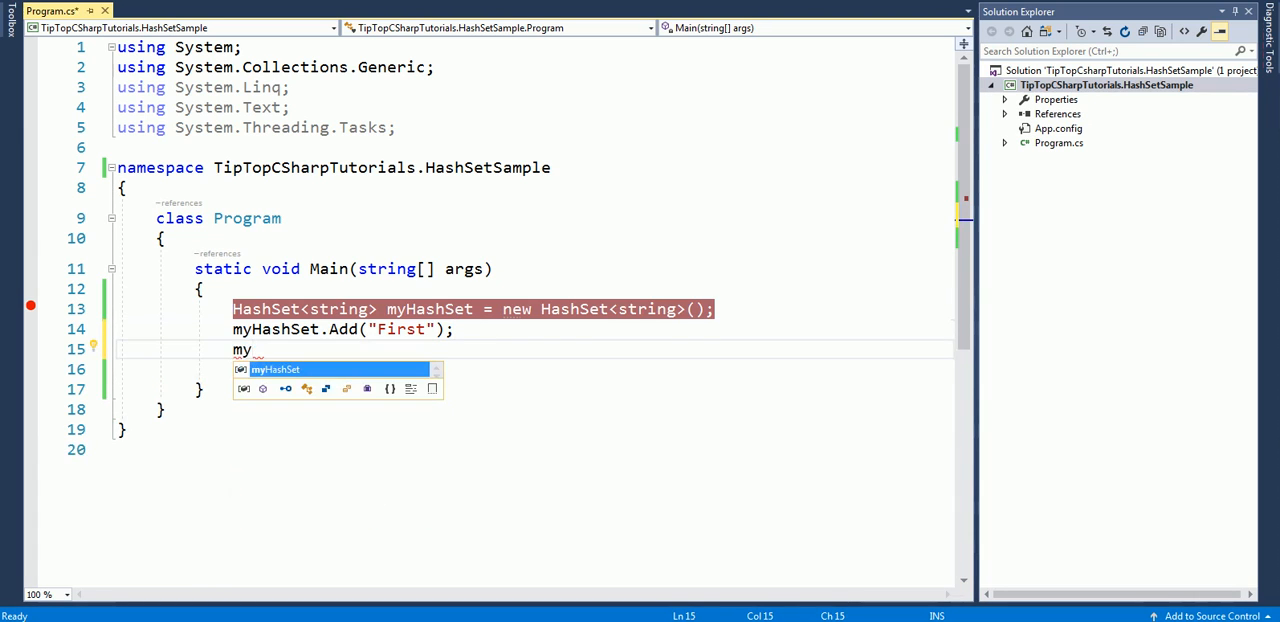
text(HashSet.)
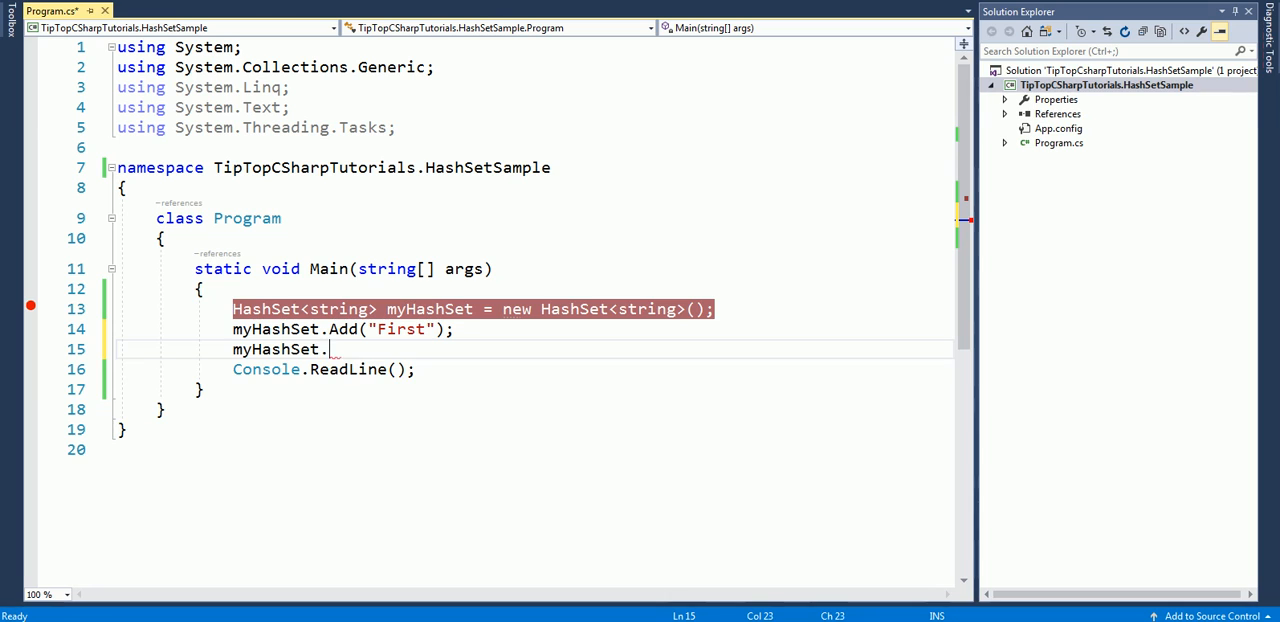
text(Add())
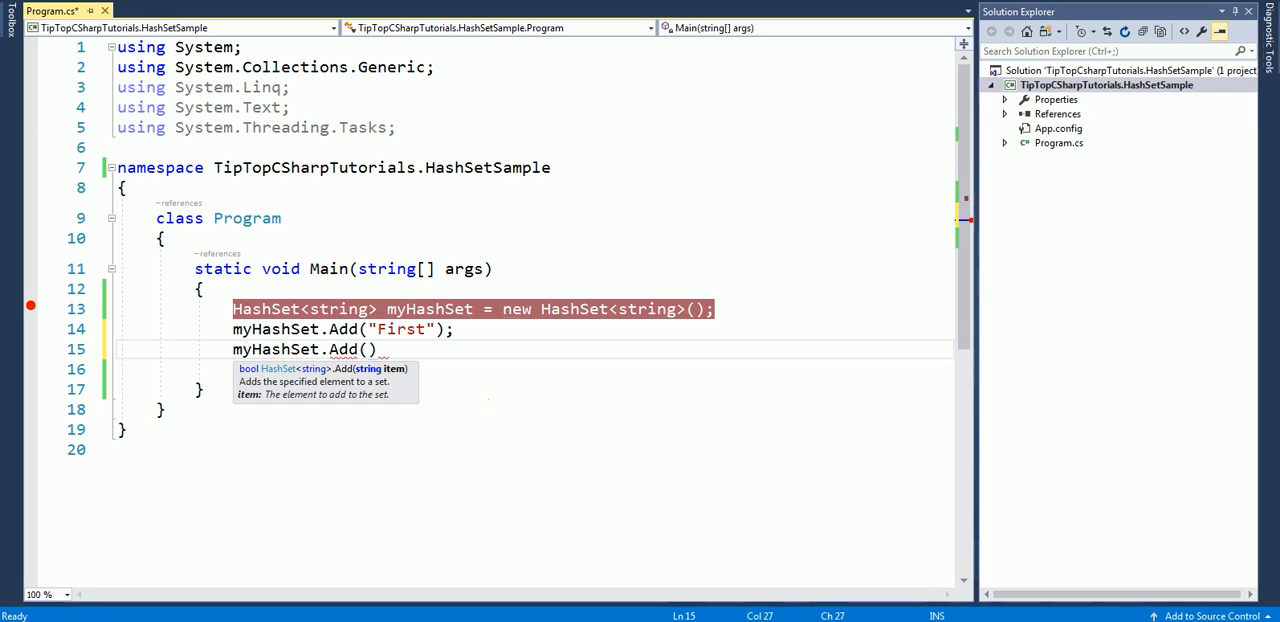
text("First")
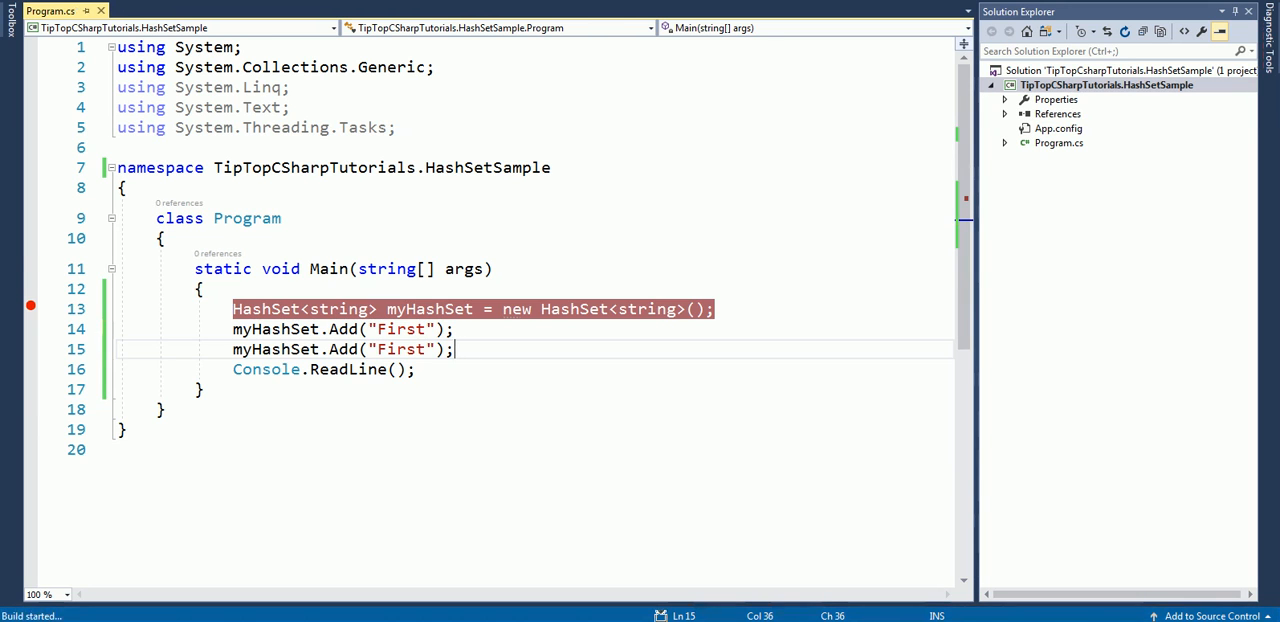
Debug and step through both Add("First") calls, confirming myHashSet Count stays 1
key(F5)
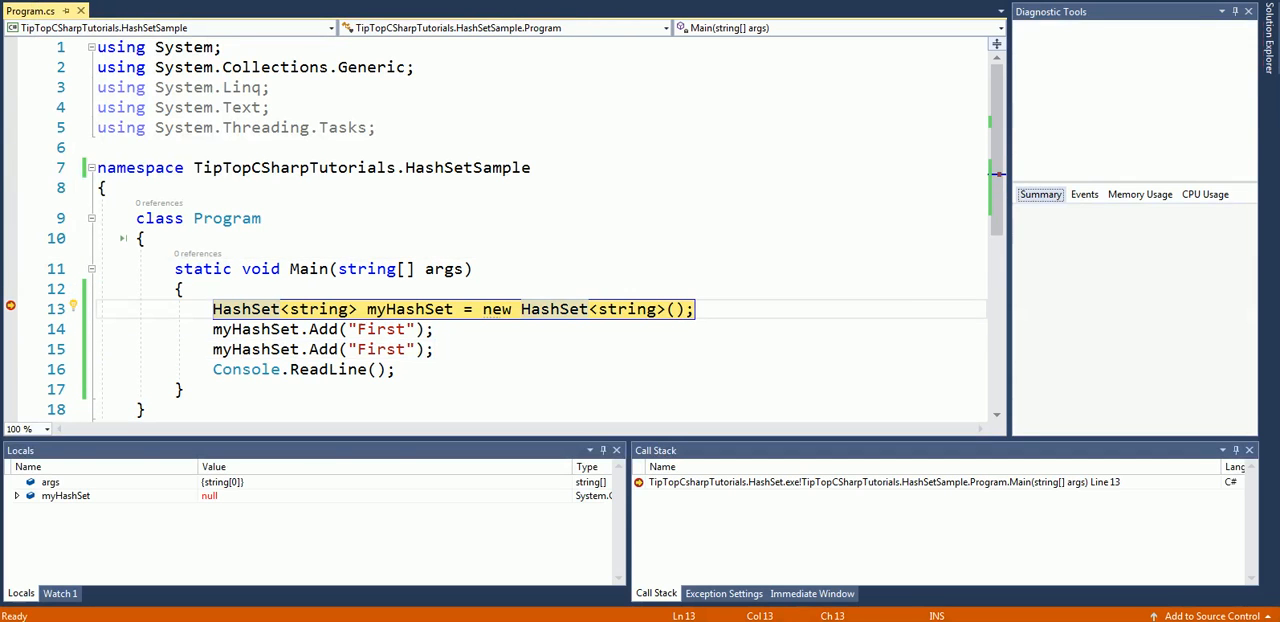
key(F10)
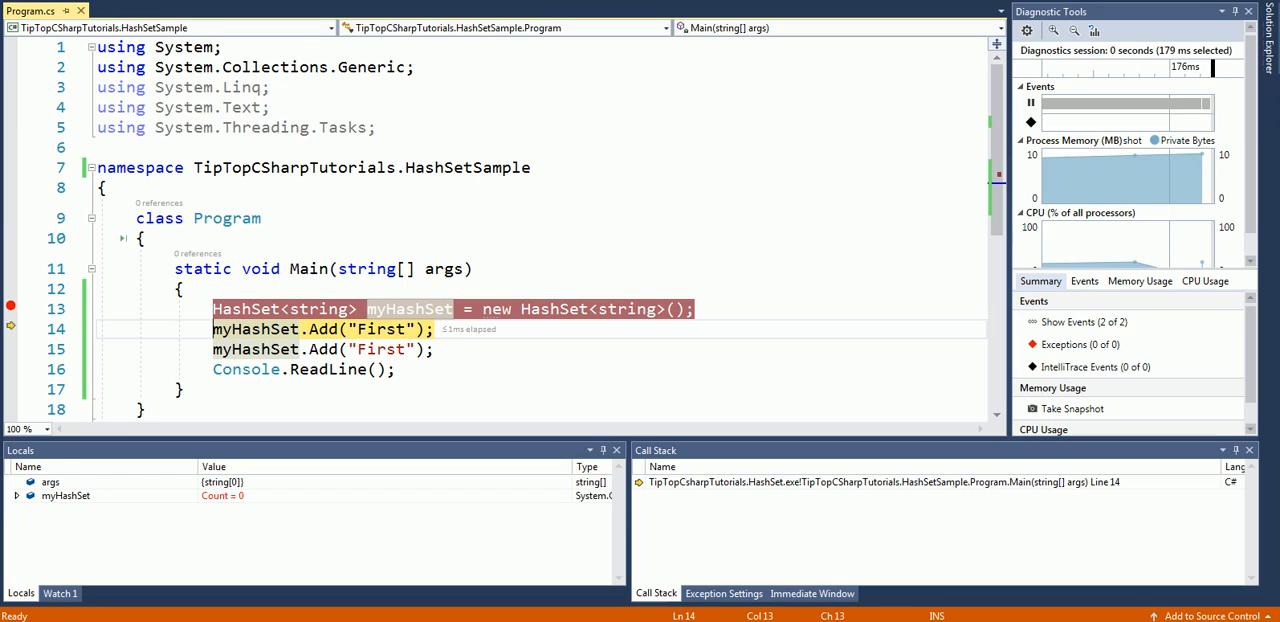
key(F10)
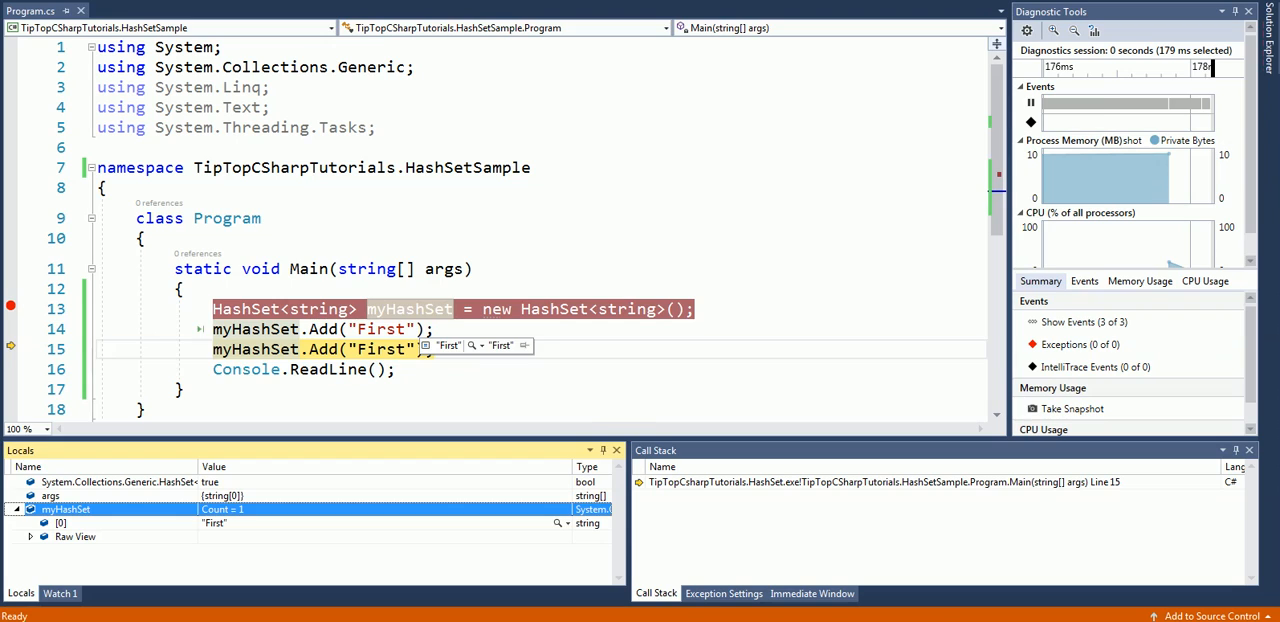
key(F10)
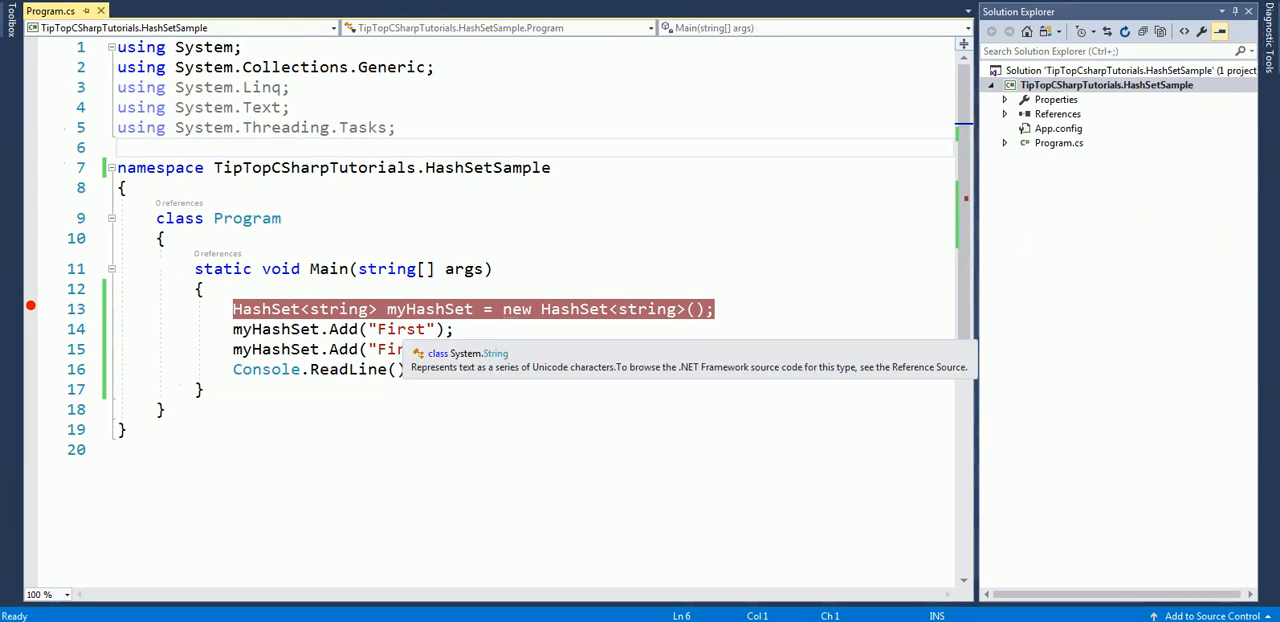
Change the second Add to "Second", step through in the debugger, then stop
text(Sec");)
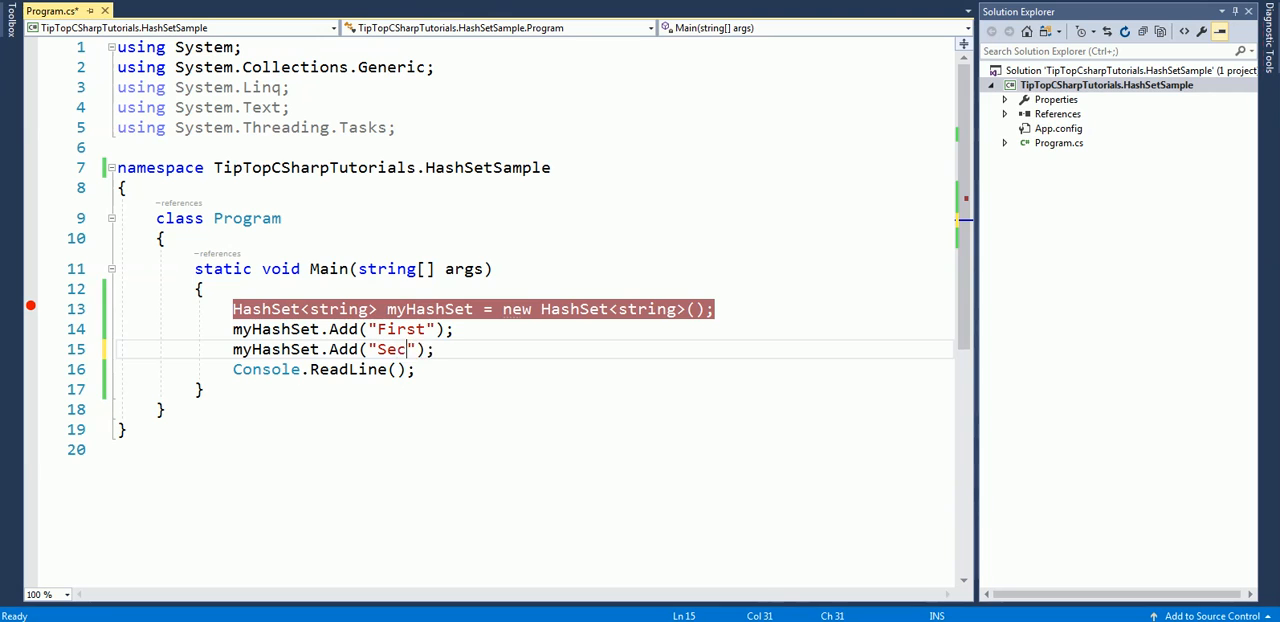
text(ond)
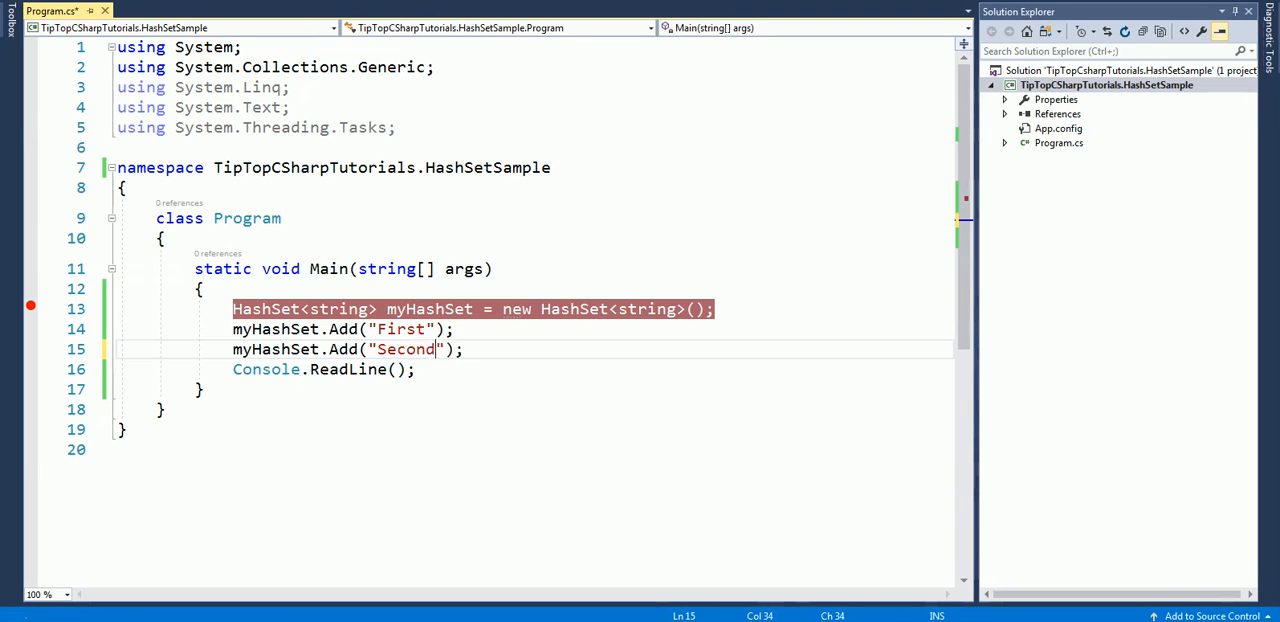
key(F5)
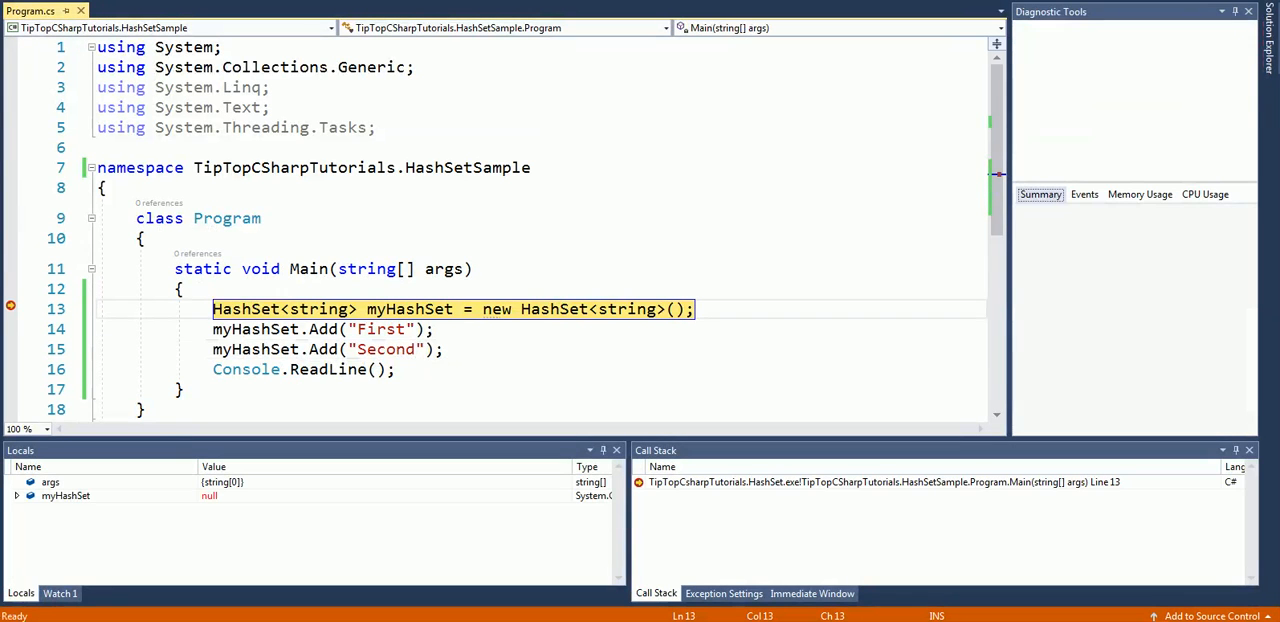
key(F10)
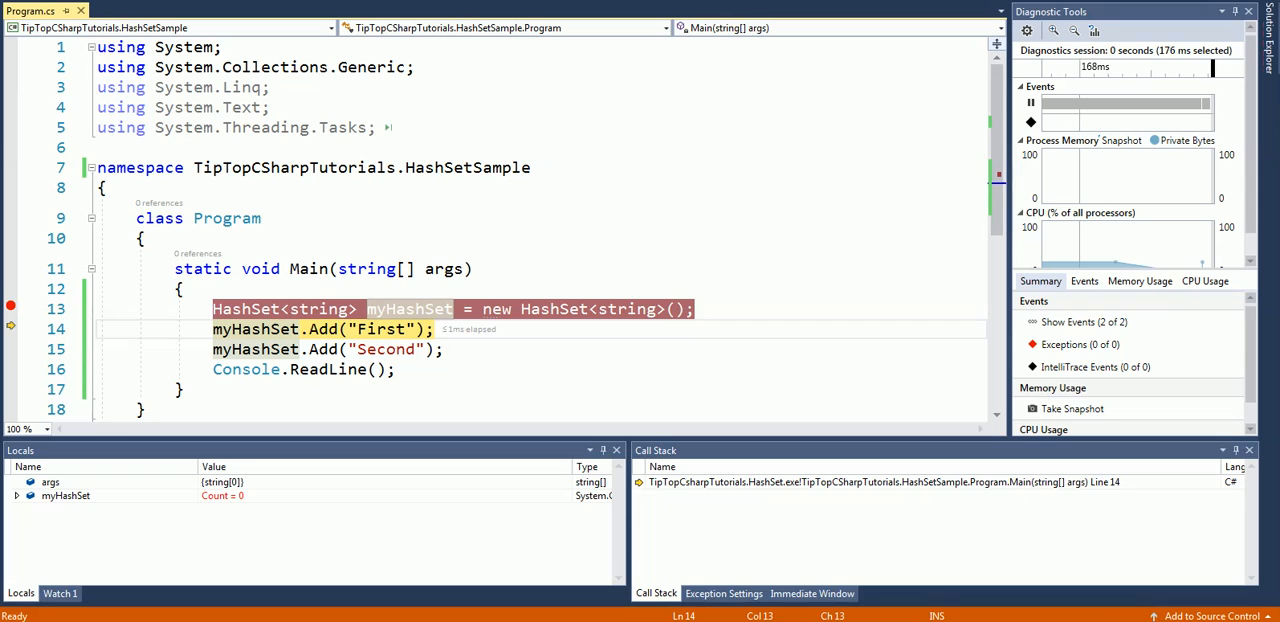
key(F10)
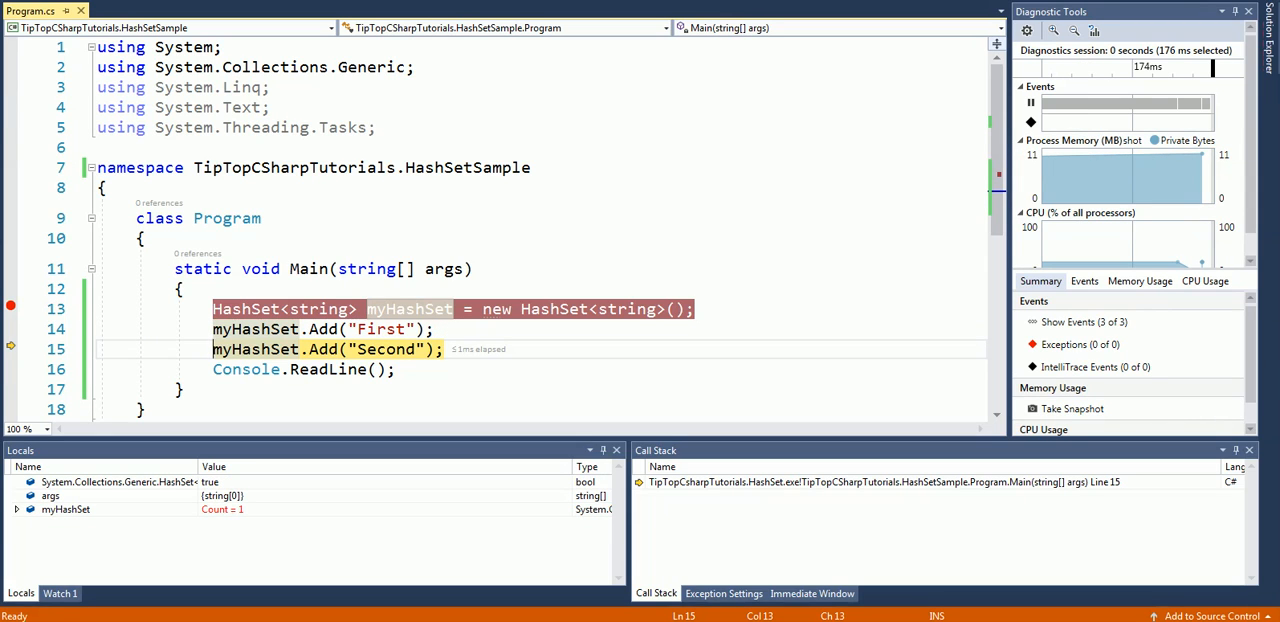
key(F10)
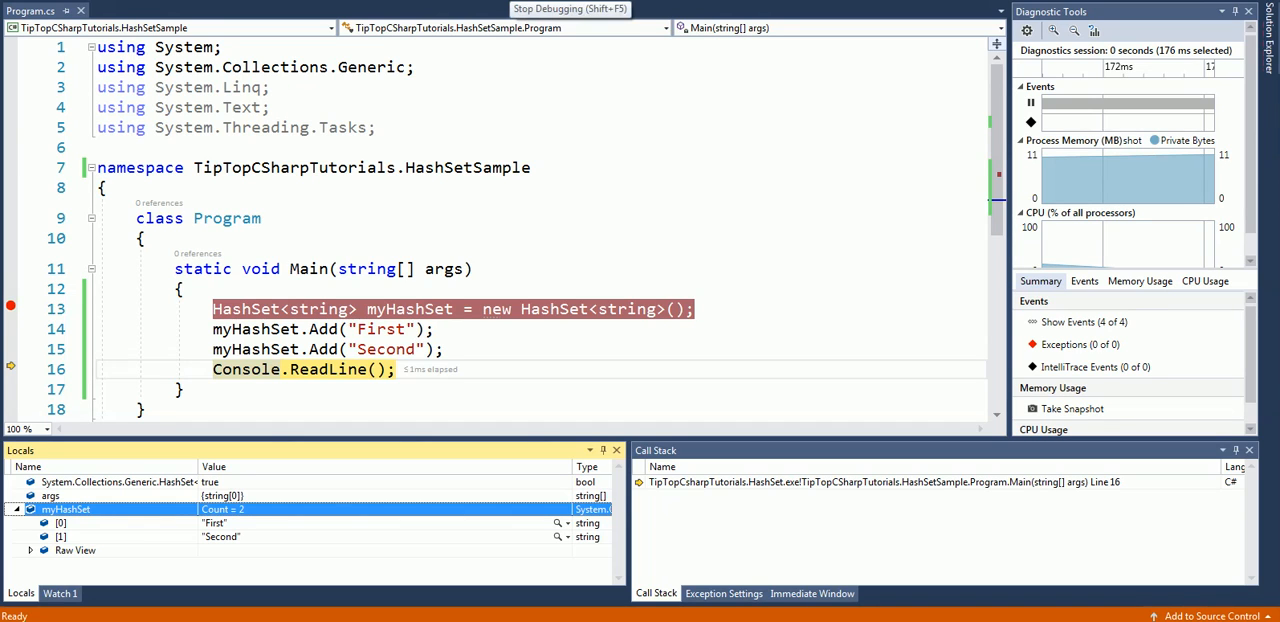
click(570, 9)
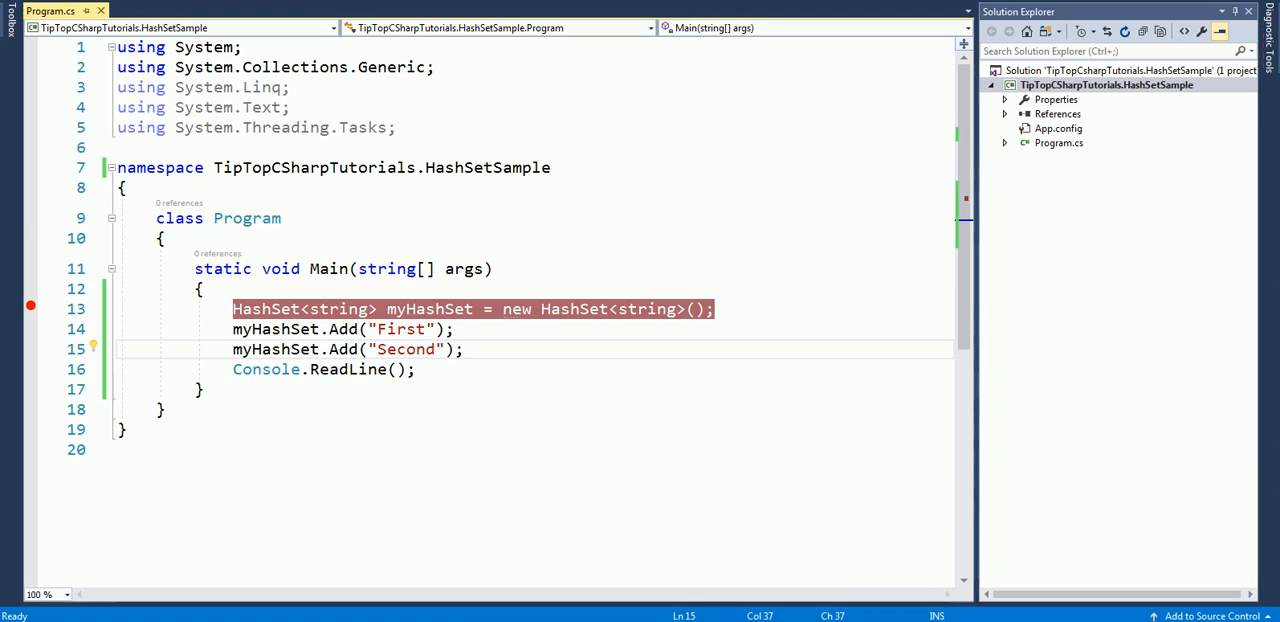
Declare HashSet<string> mySecondHashSet = new HashSet<string>()
text(H)
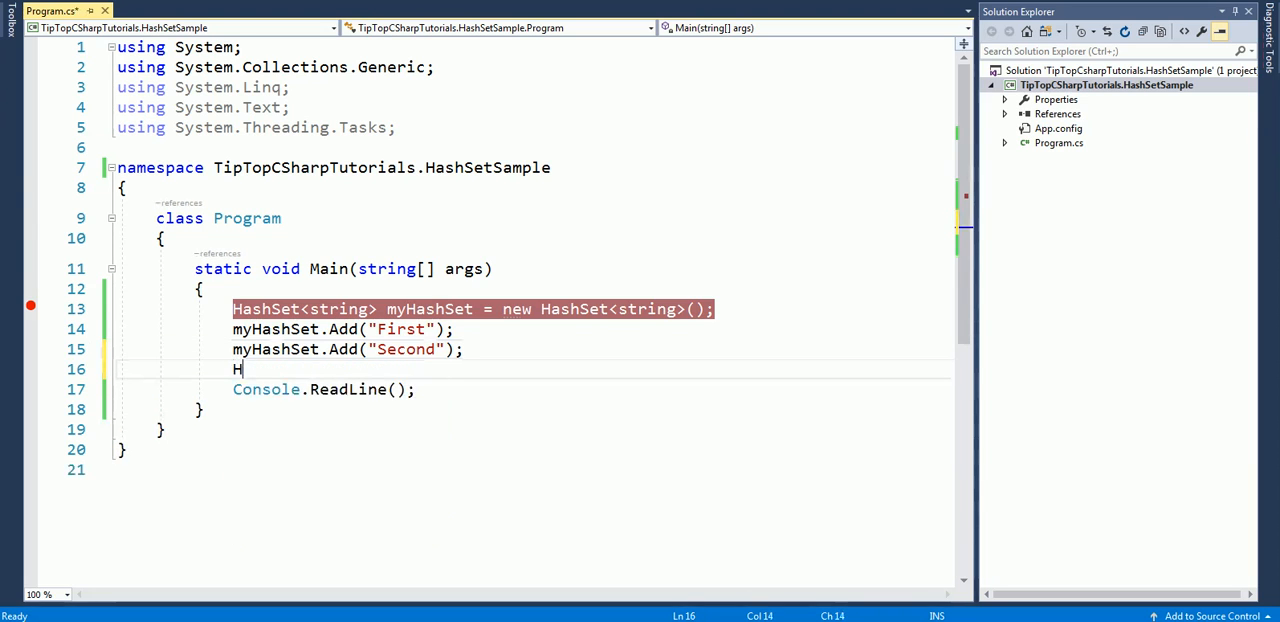
text(ashSet)
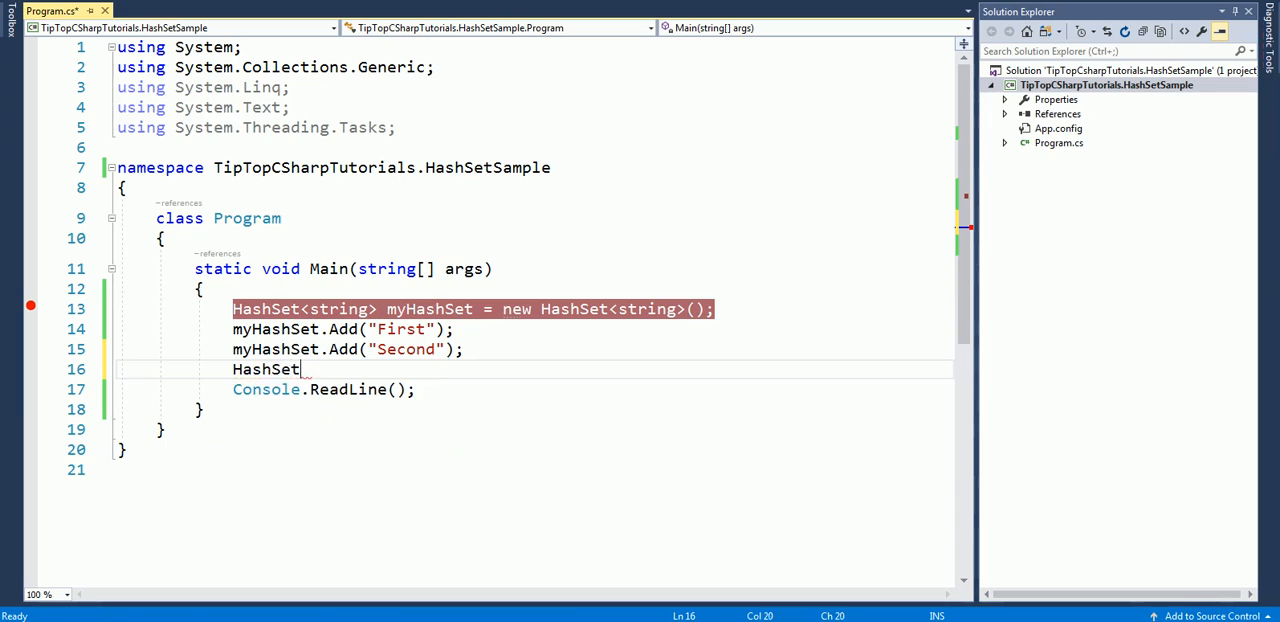
text(<string>)
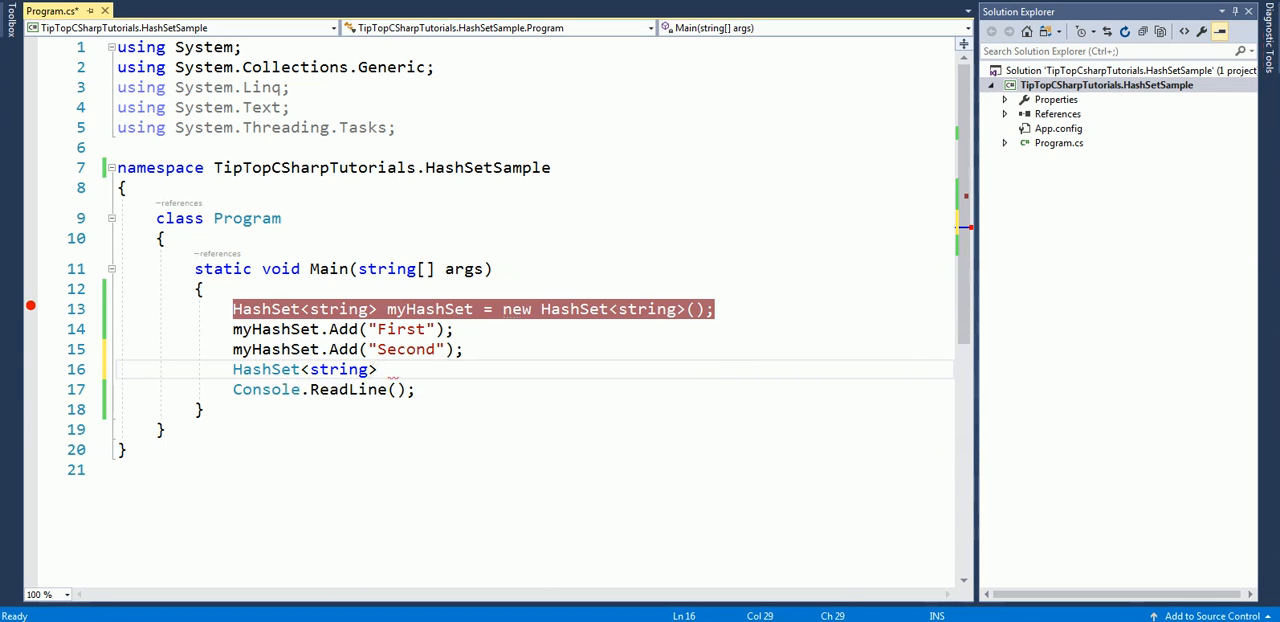
text(mySecond)
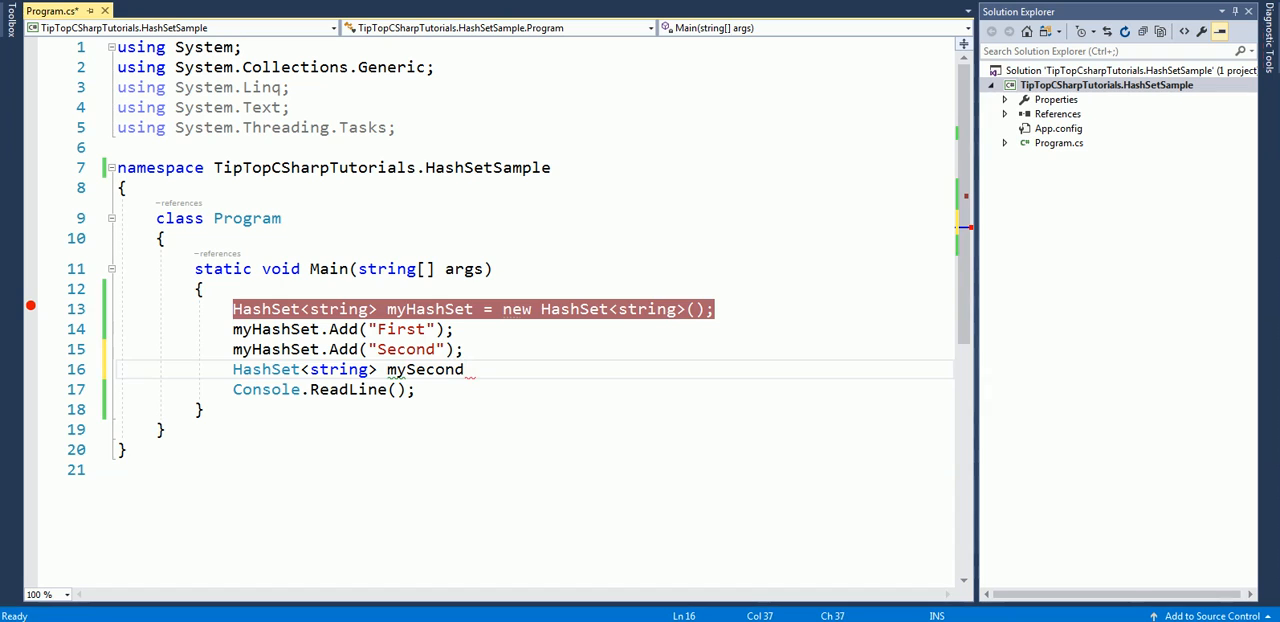
text(HashSet)
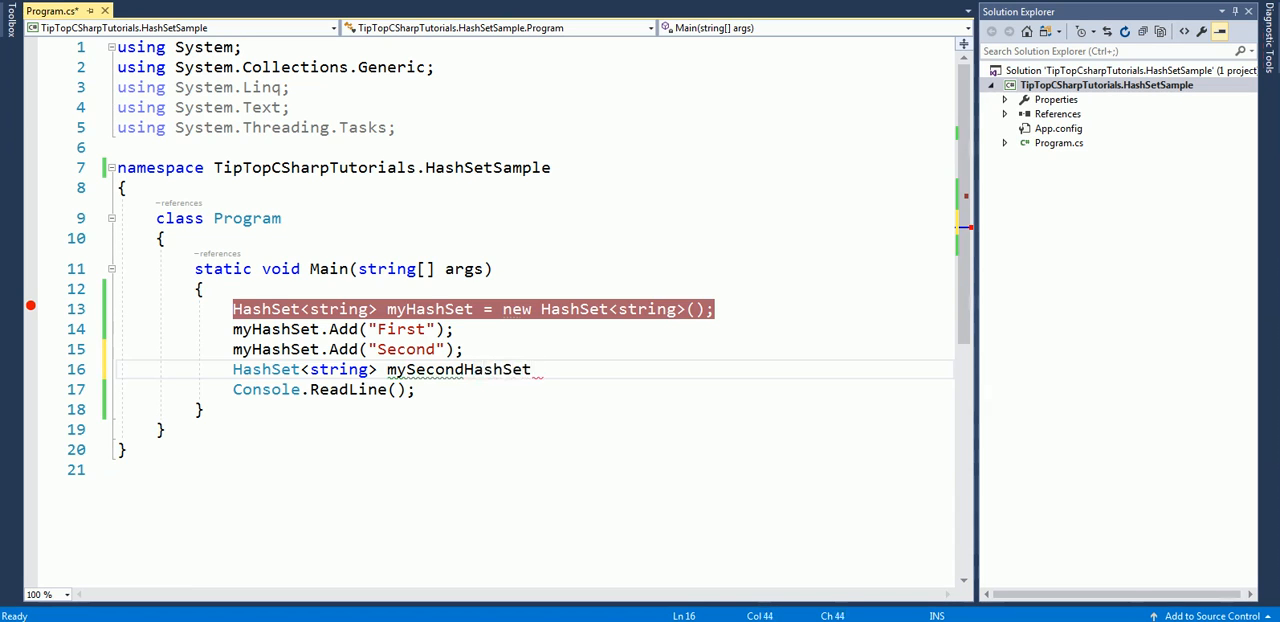
text(= new HashSet<string>)
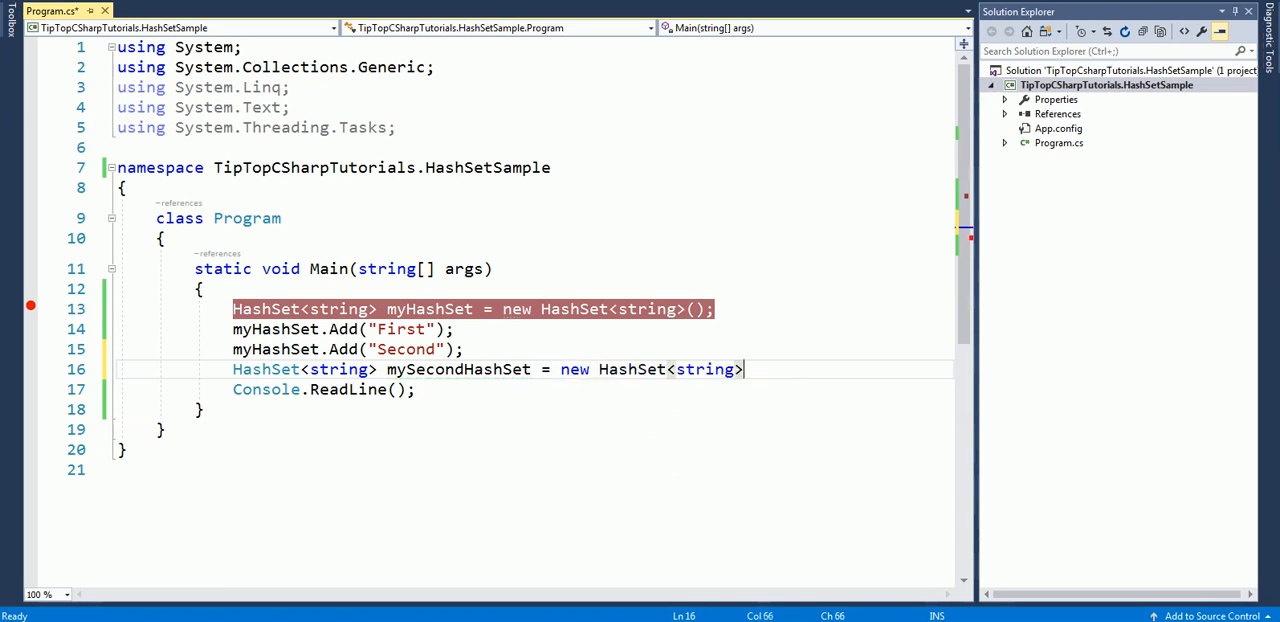
Add "Second One" to mySecondHashSet and call mySecondHashSet.UnionWith(myHashSet)
text(mySecondHashSet)
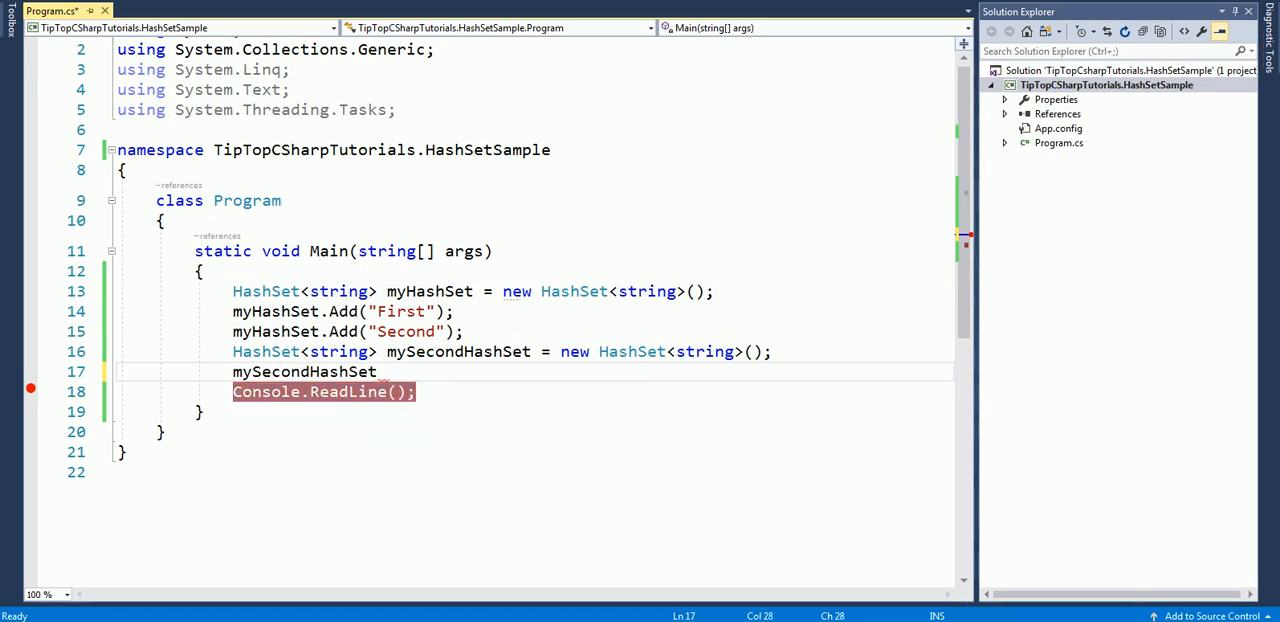
text(.Add)
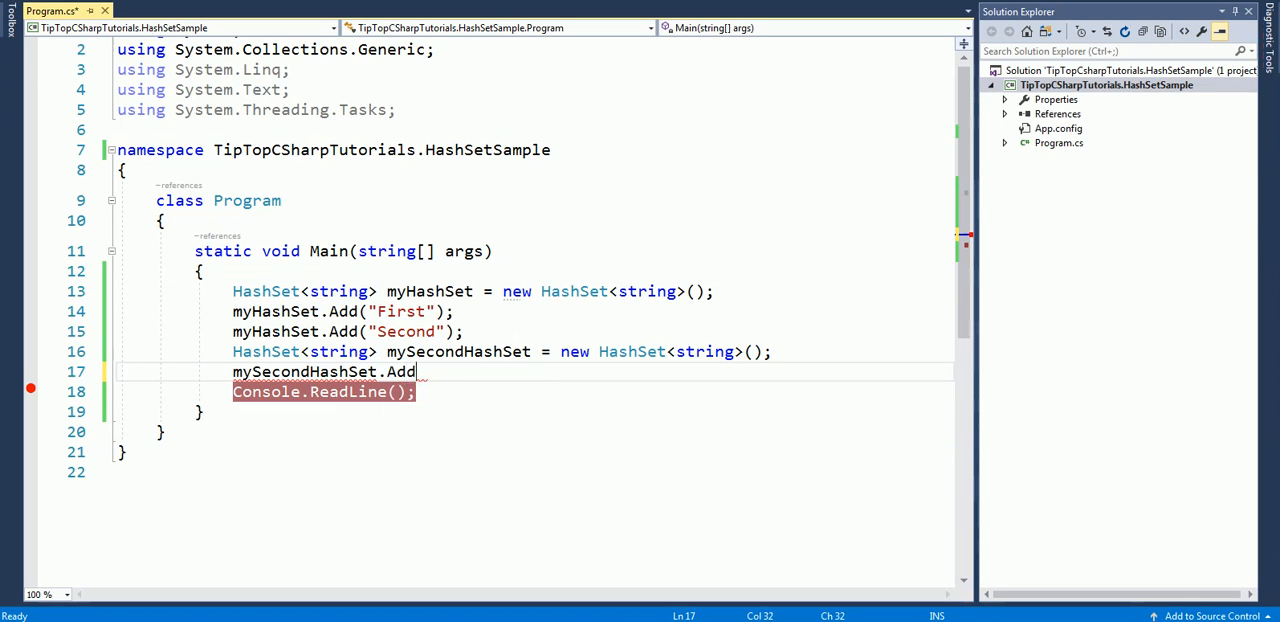
text((""))
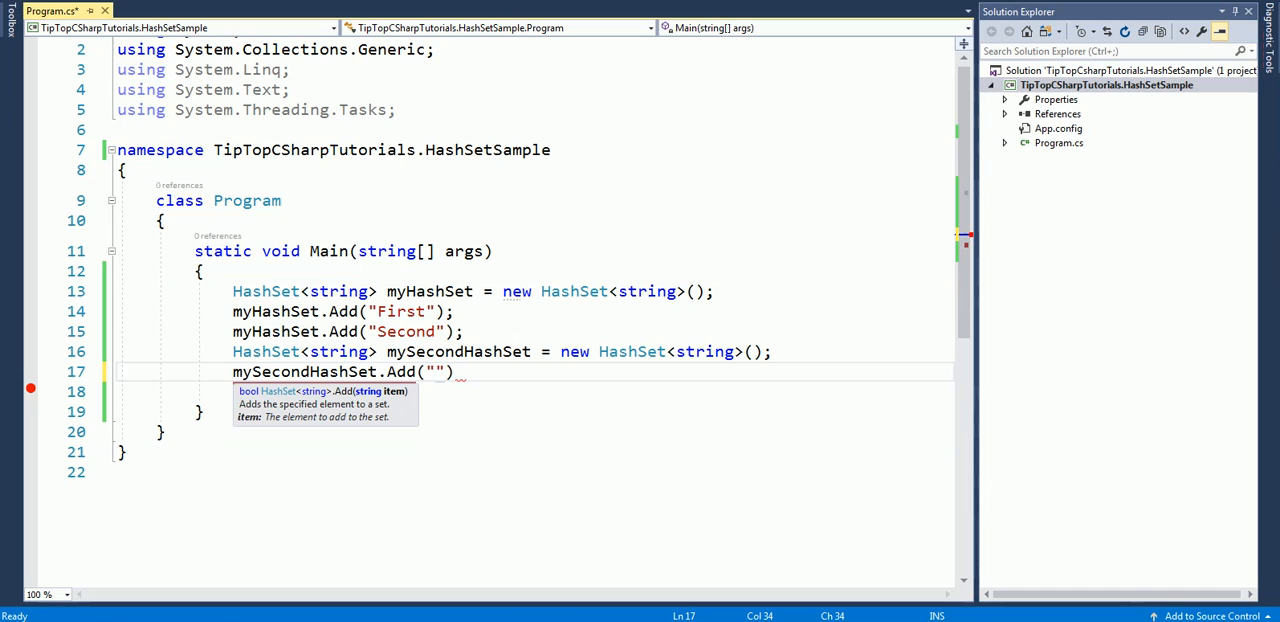
text(Second One)
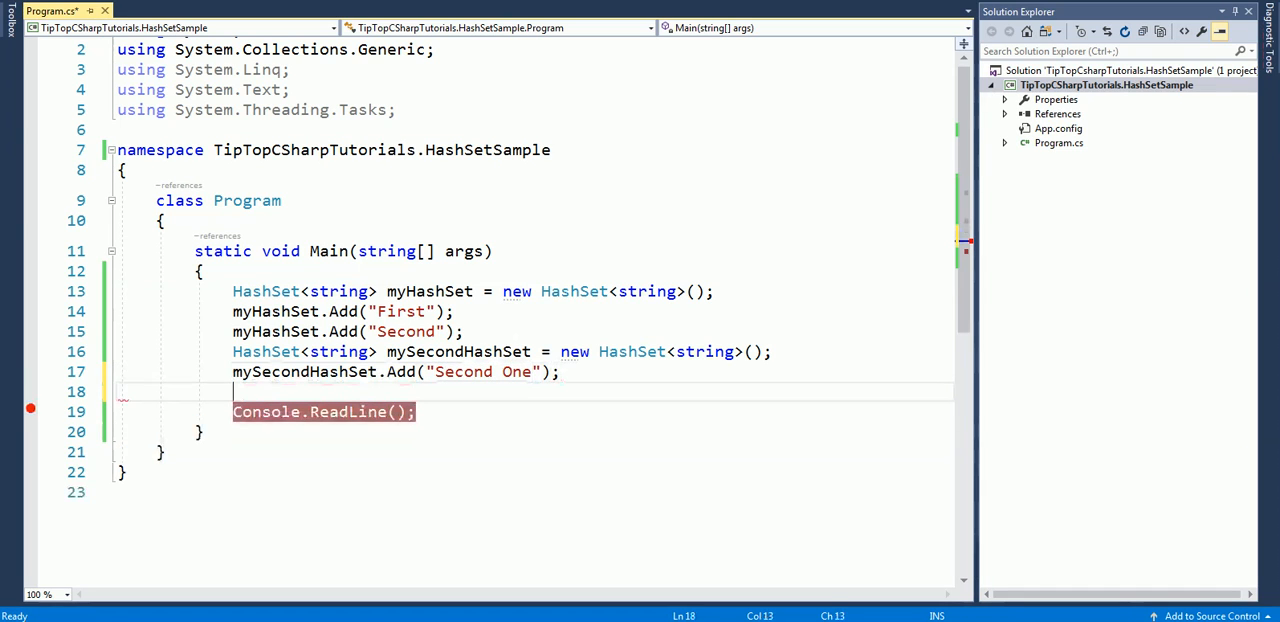
text(myse)
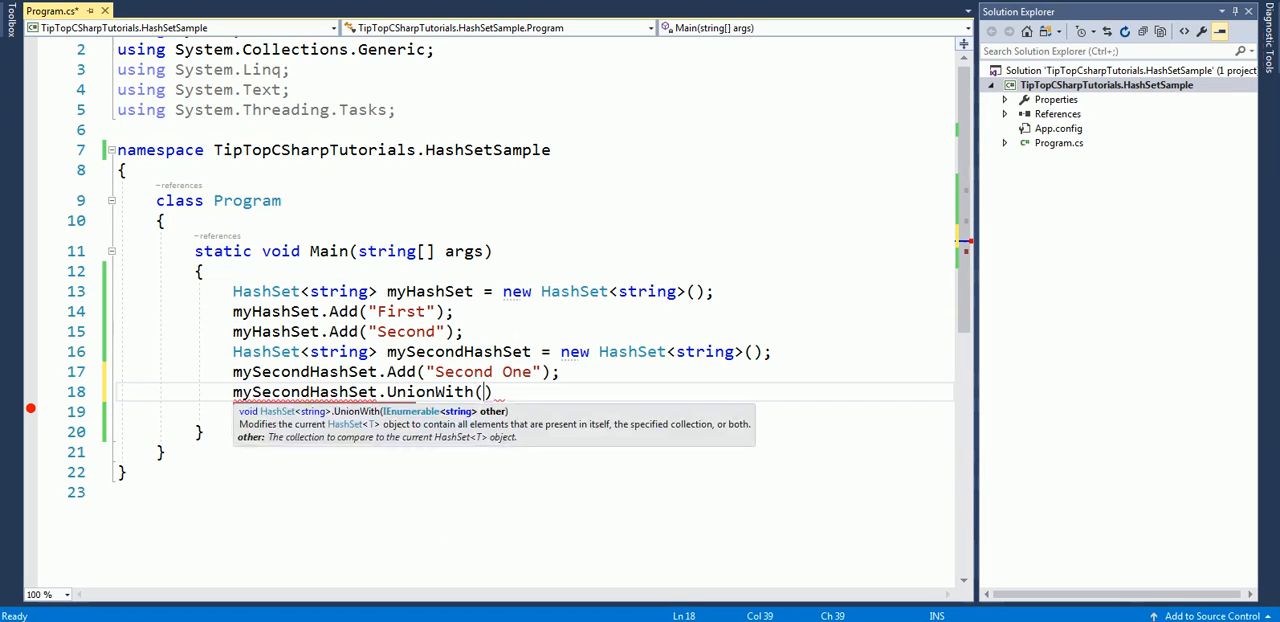
text(myHashSet)
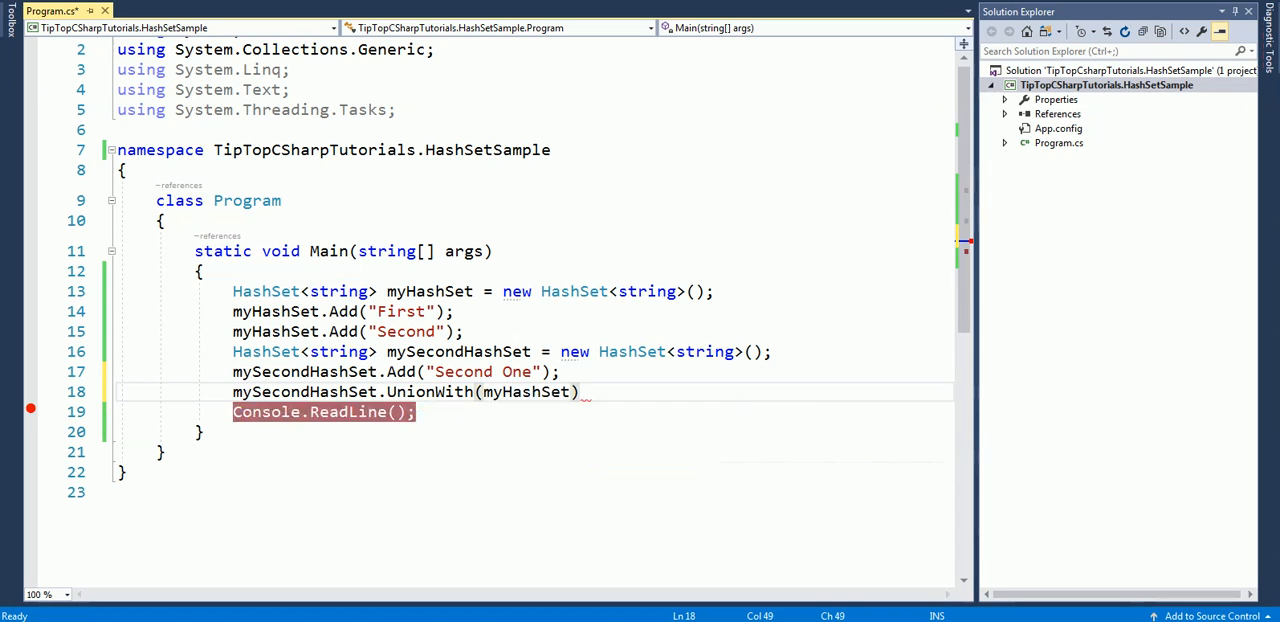
text(;)
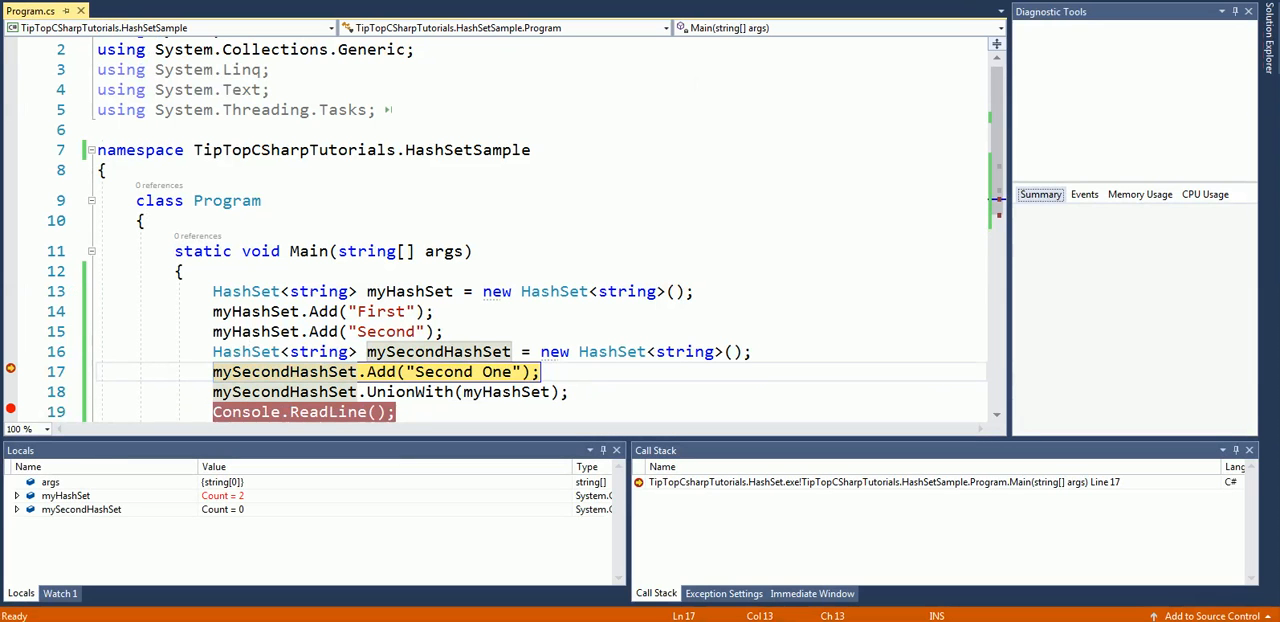
Step over mySecondHashSet's Add and past the union, checking Locals for Count = 1
key(F10)
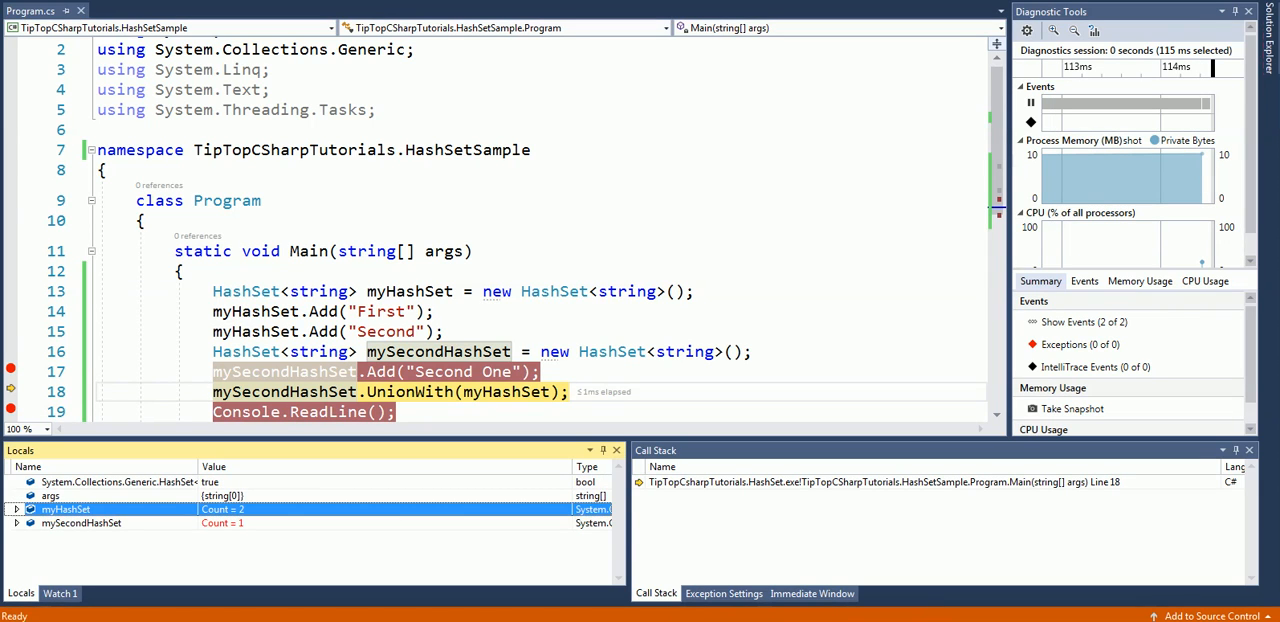
click(290, 391)
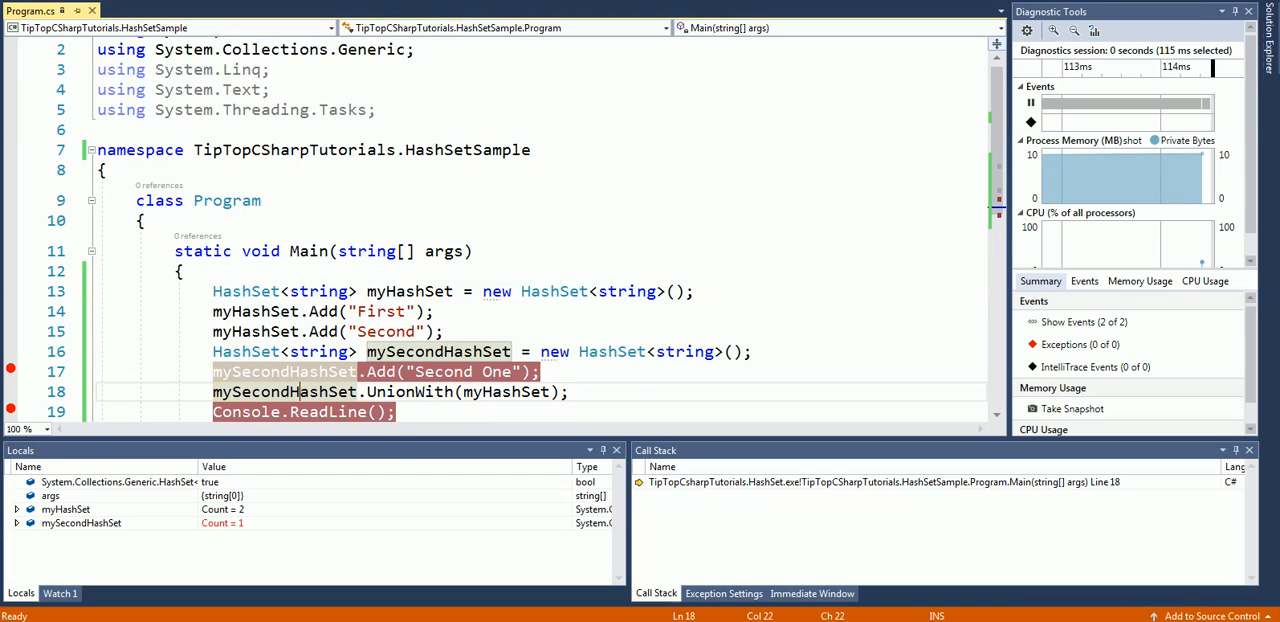
key(F10)
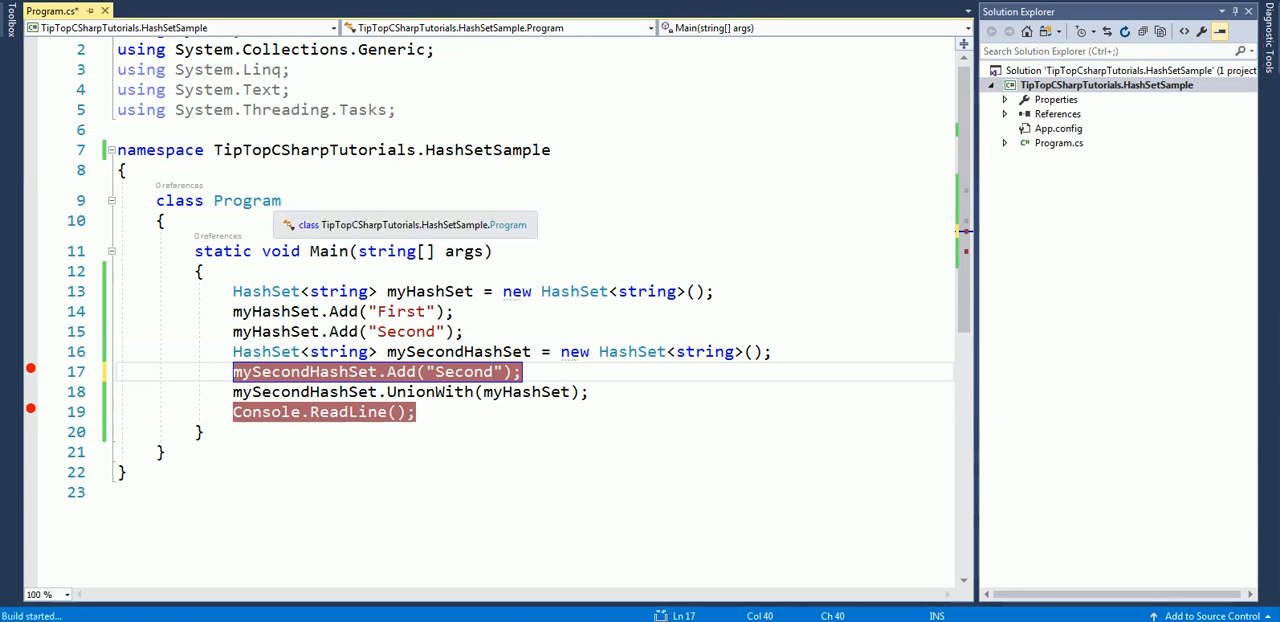
Rerun the debugger and step over the UnionWith call
key(F5)
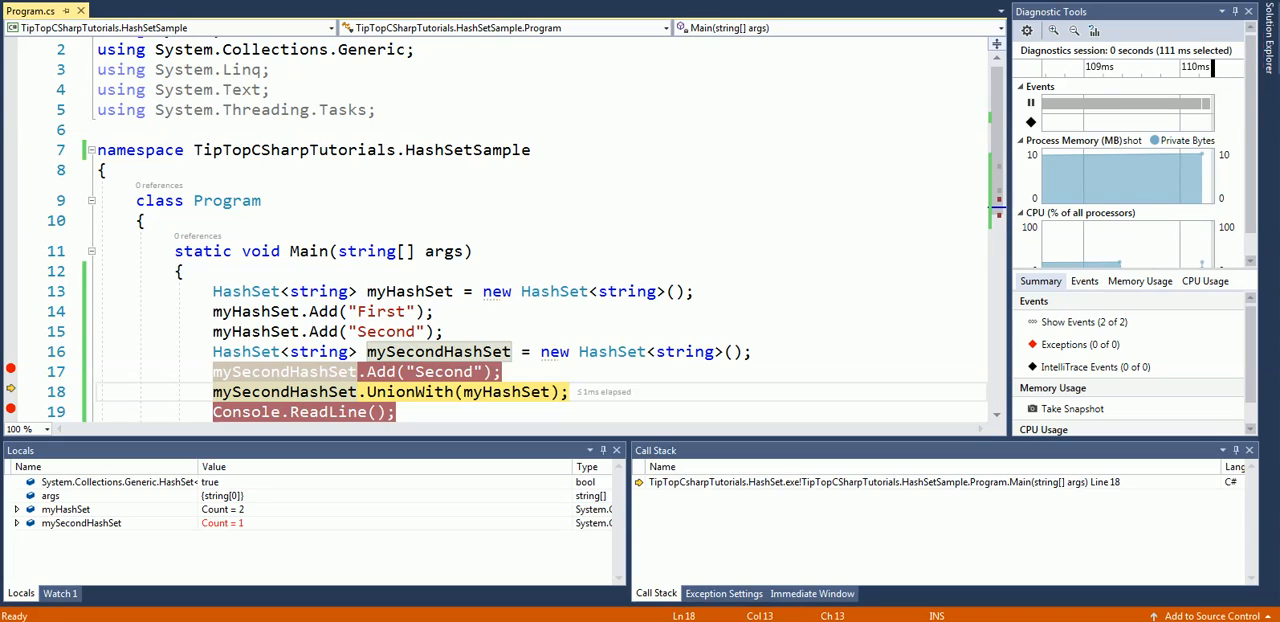
key(F10)
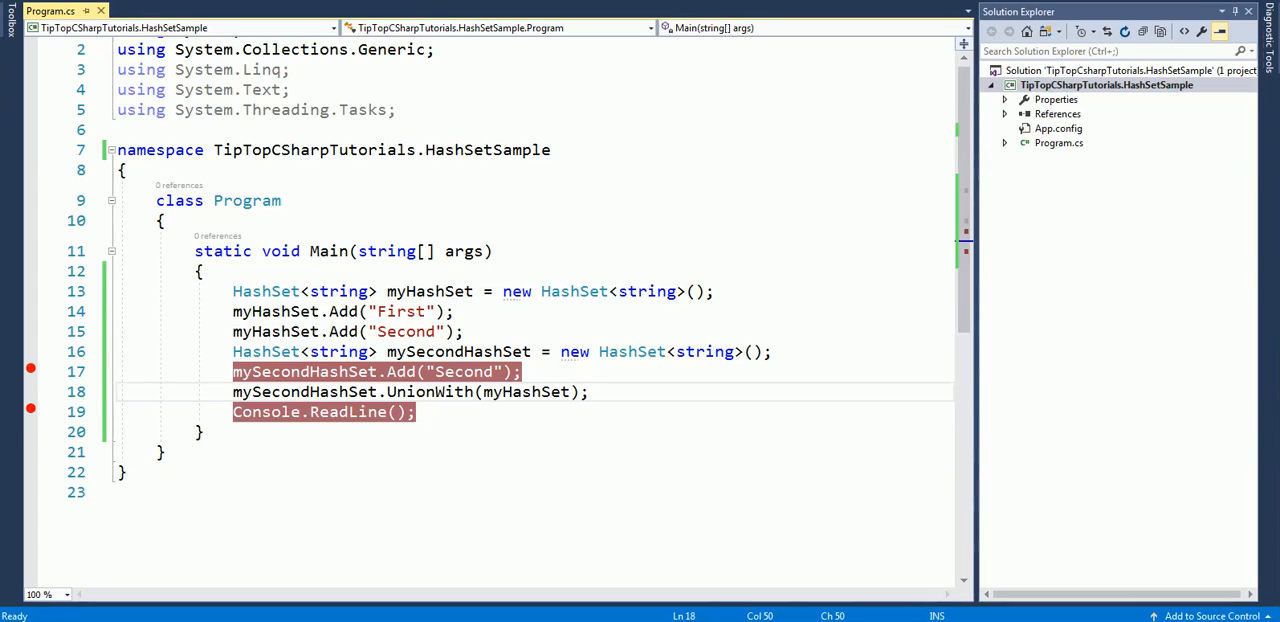
Add mySecondHashSet.Add("Third") to Main
text(mySecondHashSet)
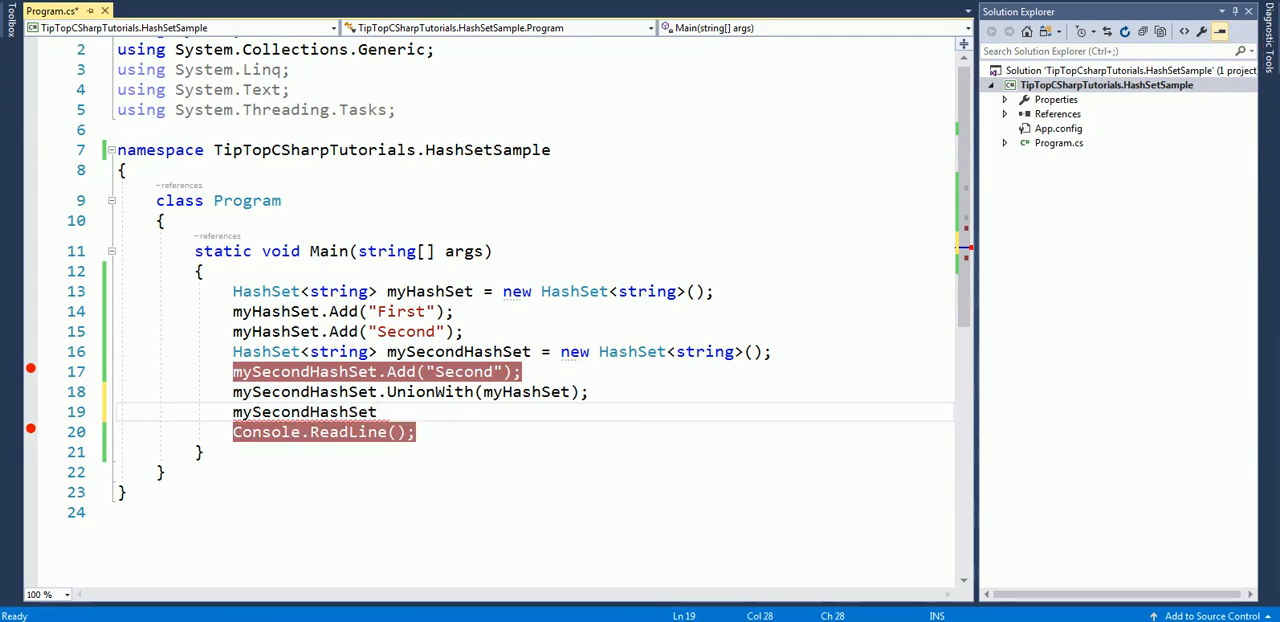
text(.add)
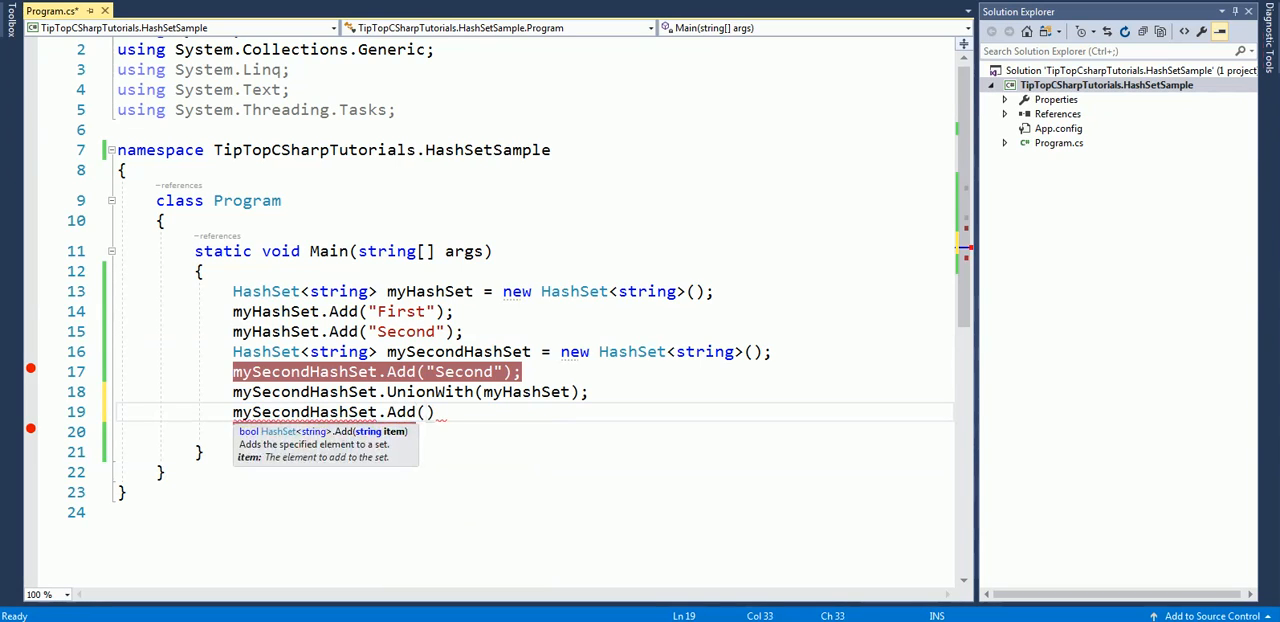
text(")
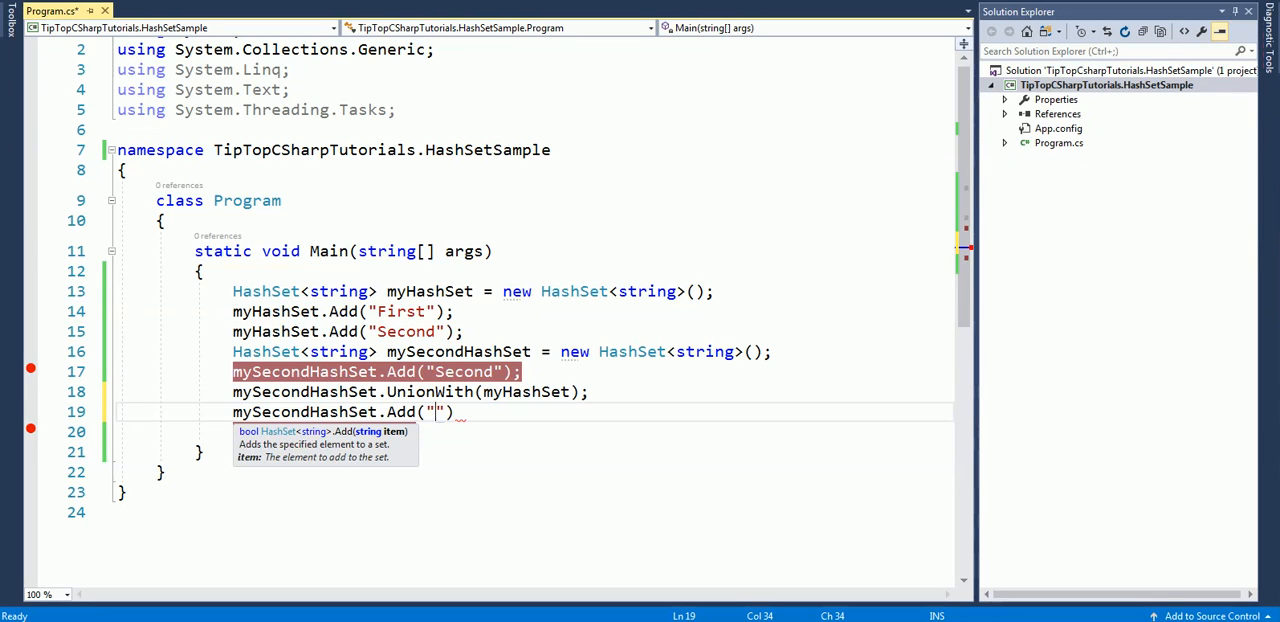
text(T)
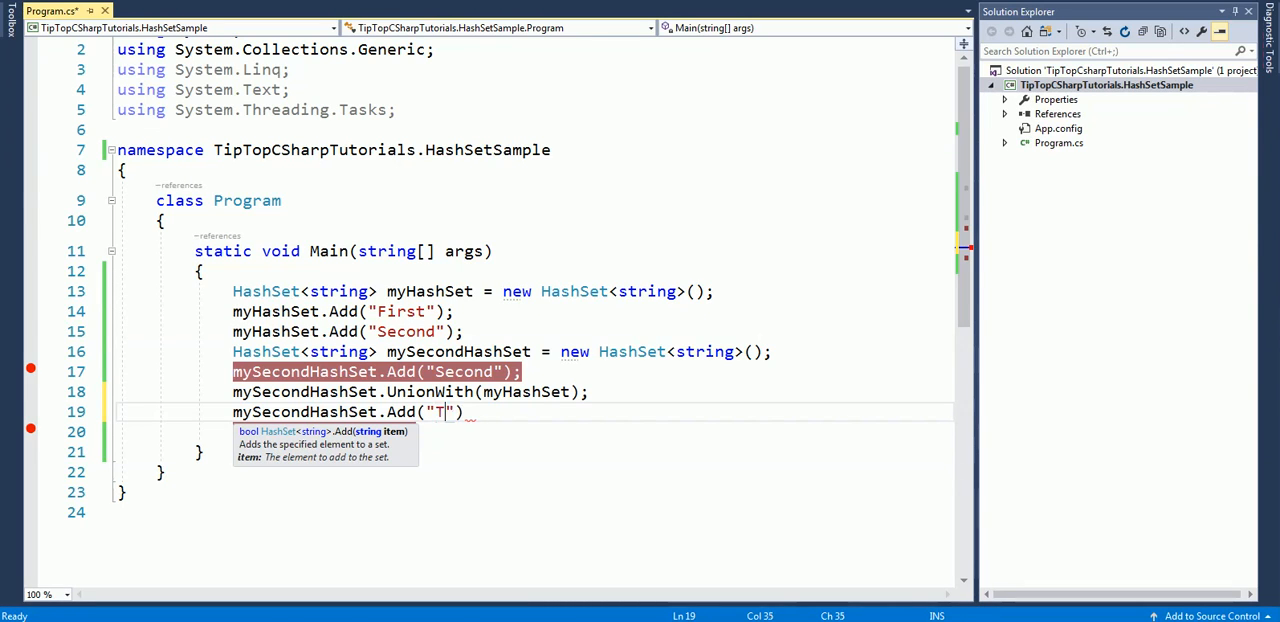
text(hird");)
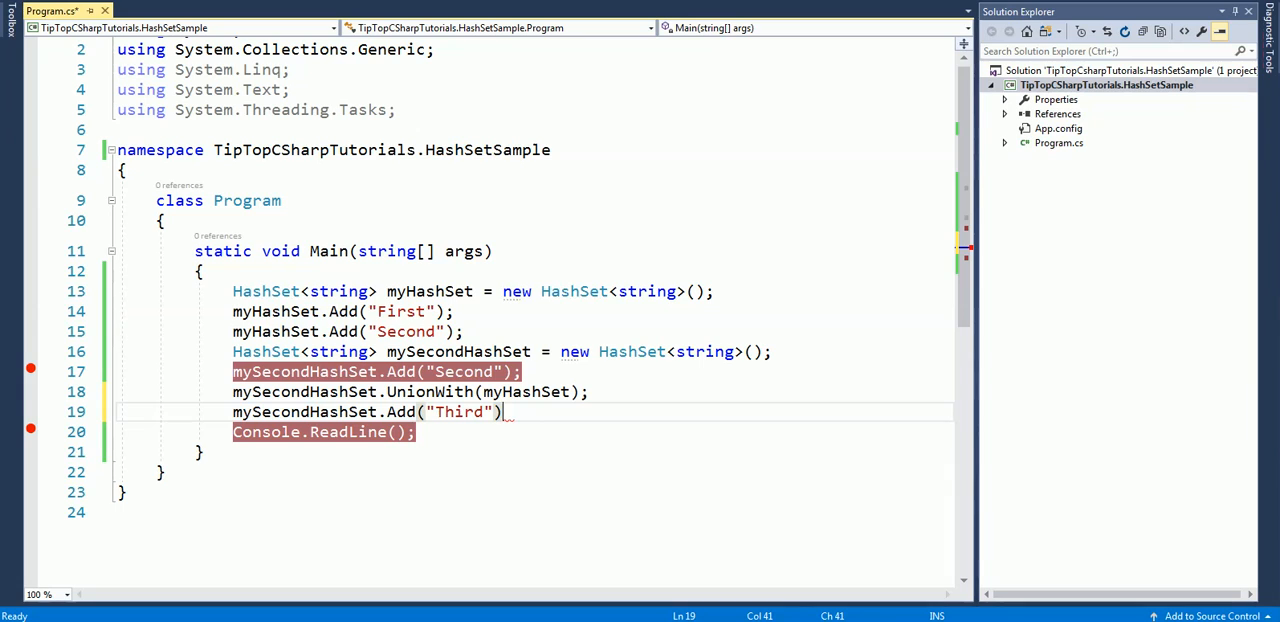
text(;)
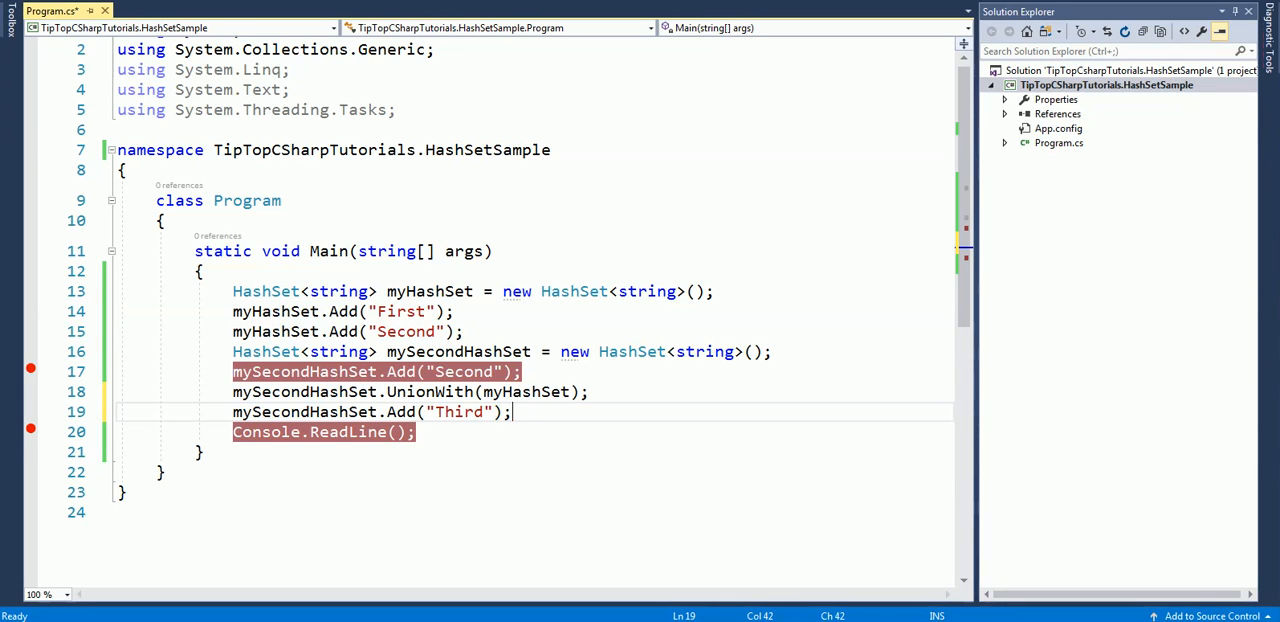
Call mySecondHashSet.IntersectWith(myHashSet) and start debugging
text(myse)
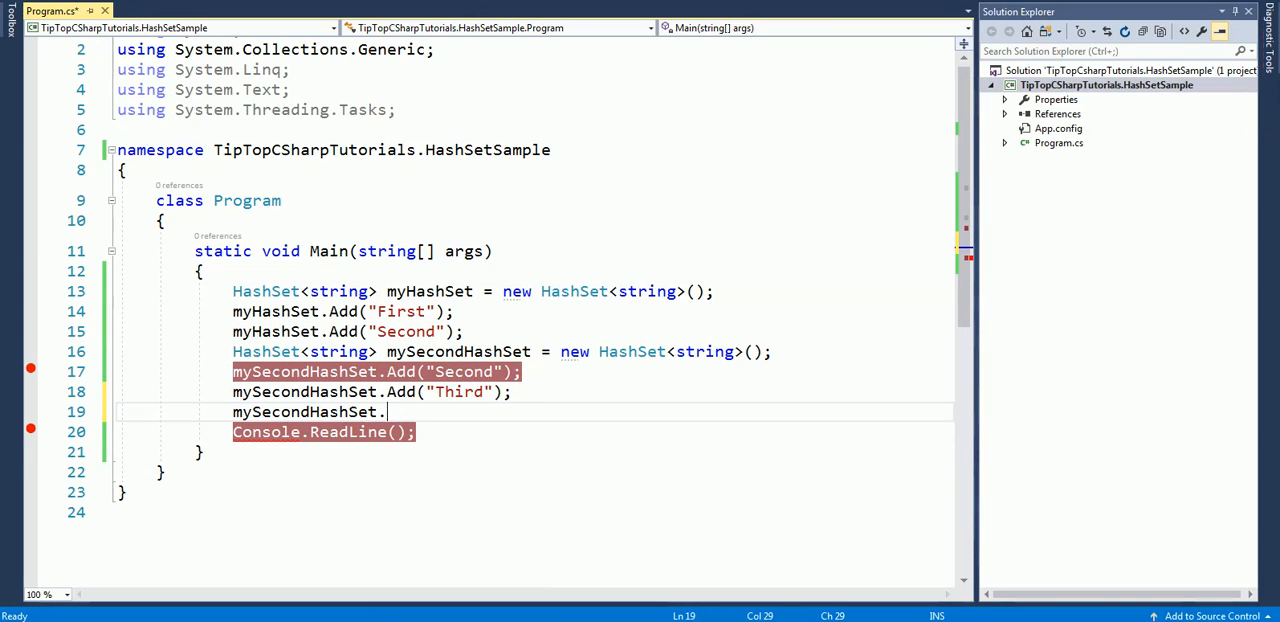
text(in)
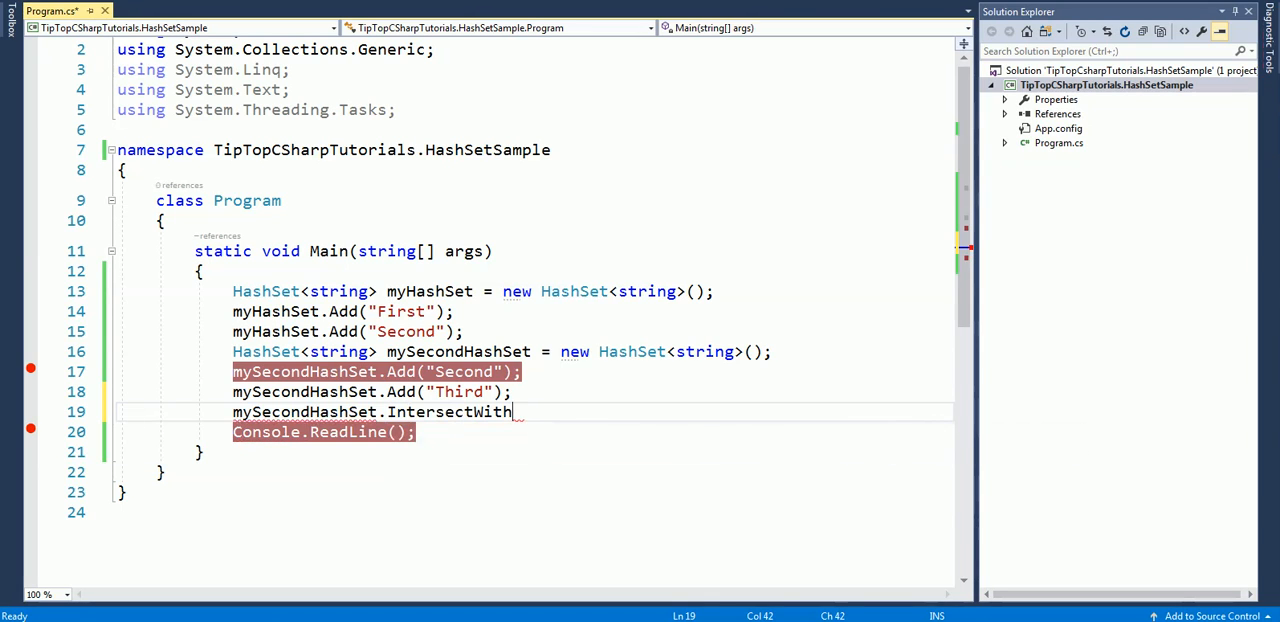
text(())
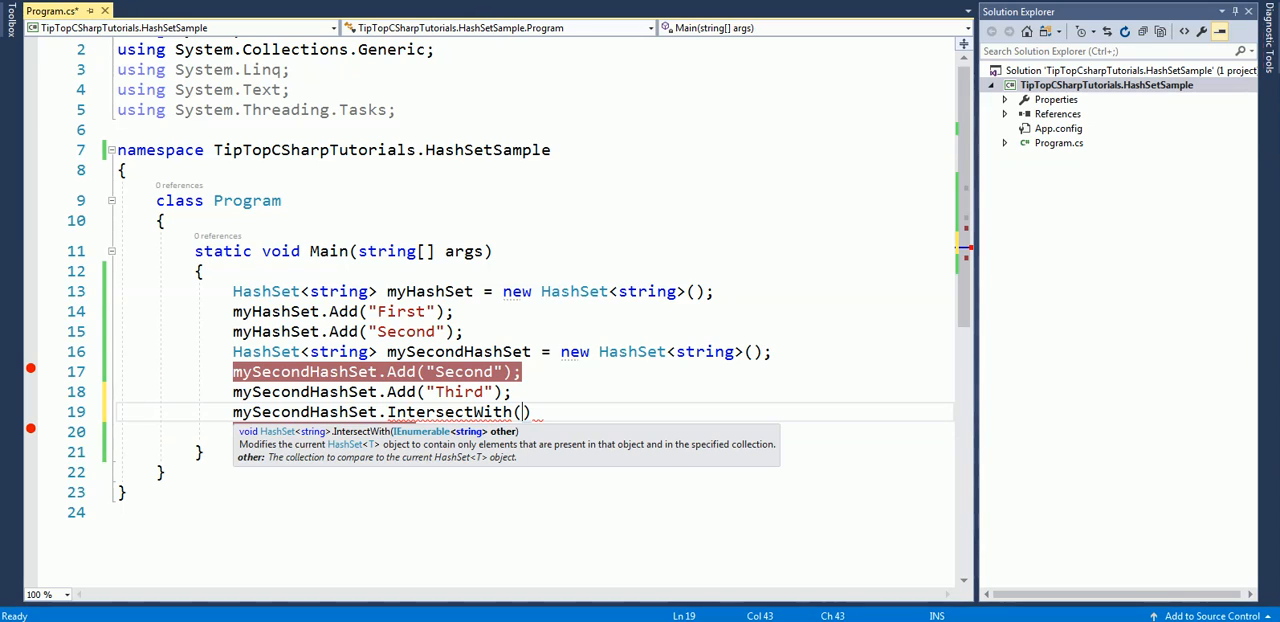
text(myhashSet)
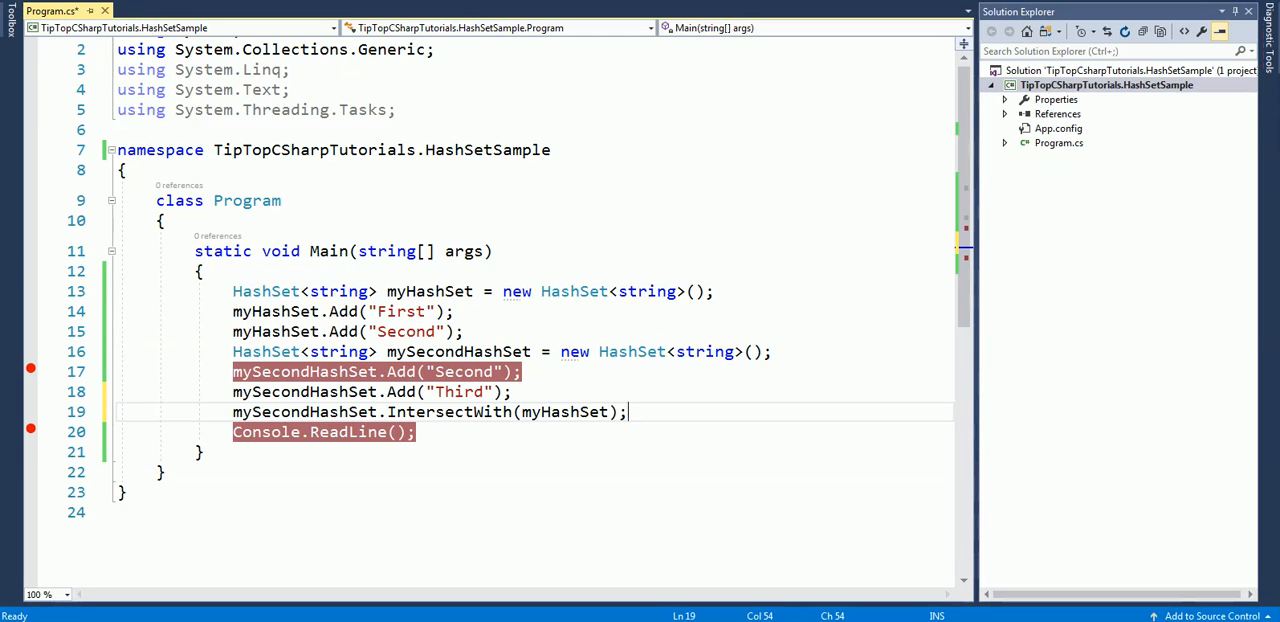
key(F5)
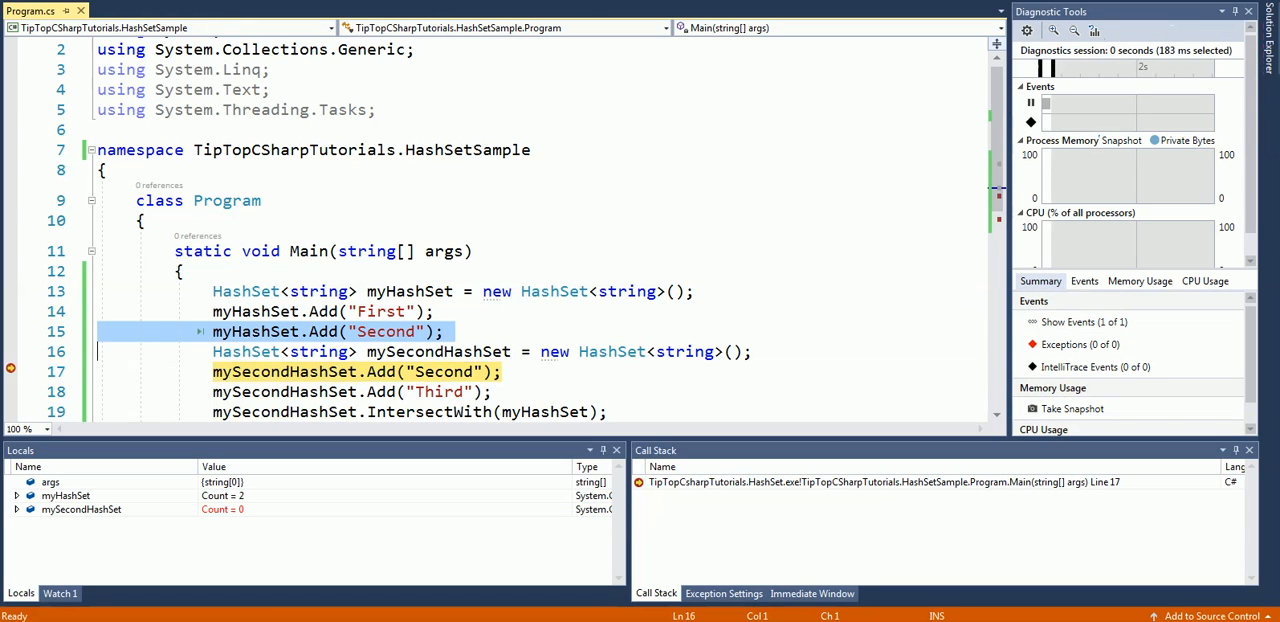
Step over the Add and IntersectWith lines, watching mySecondHashSet drop from Count = 2 to 1
key(F10)
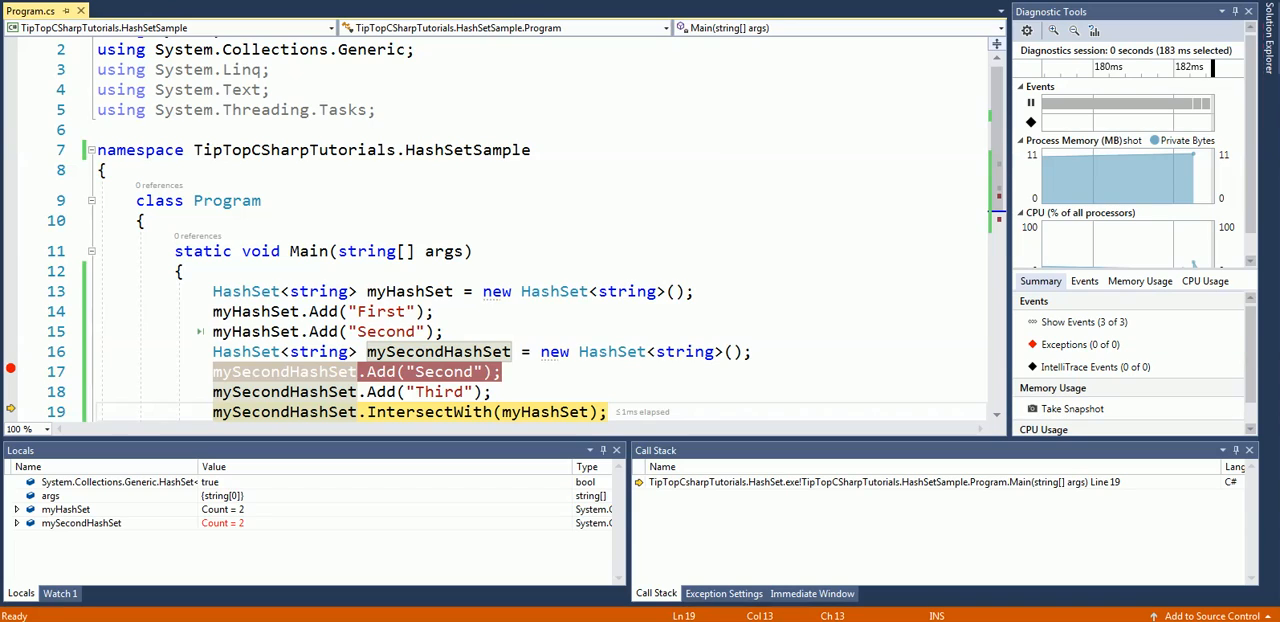
key(F10)
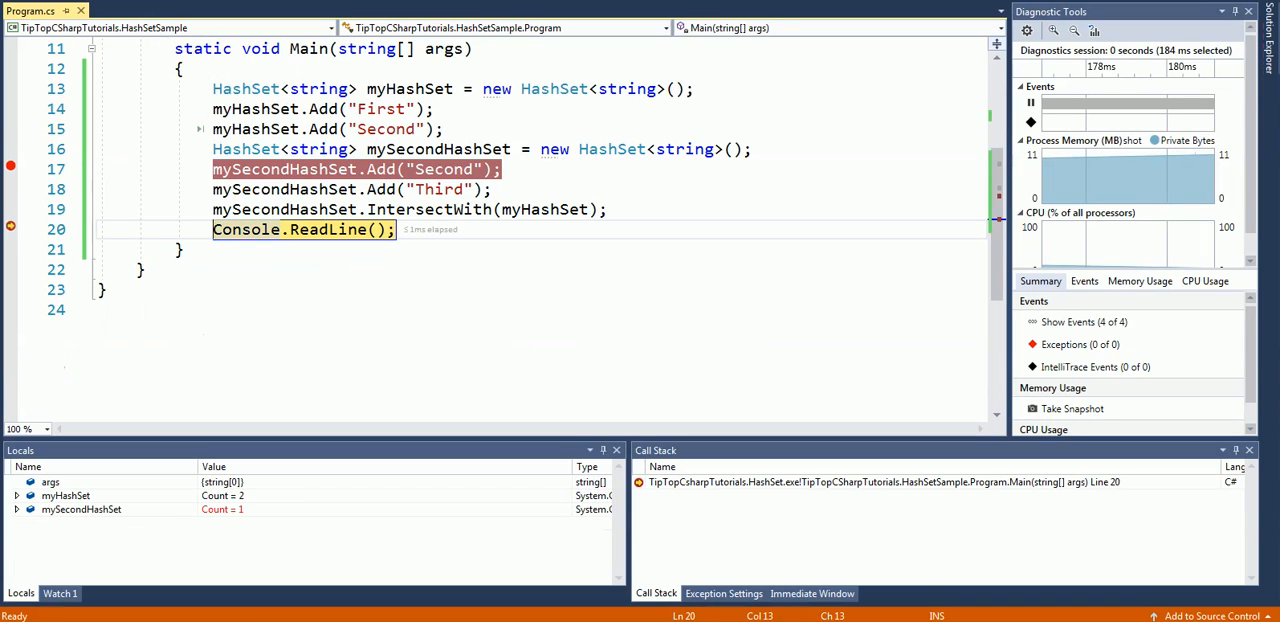